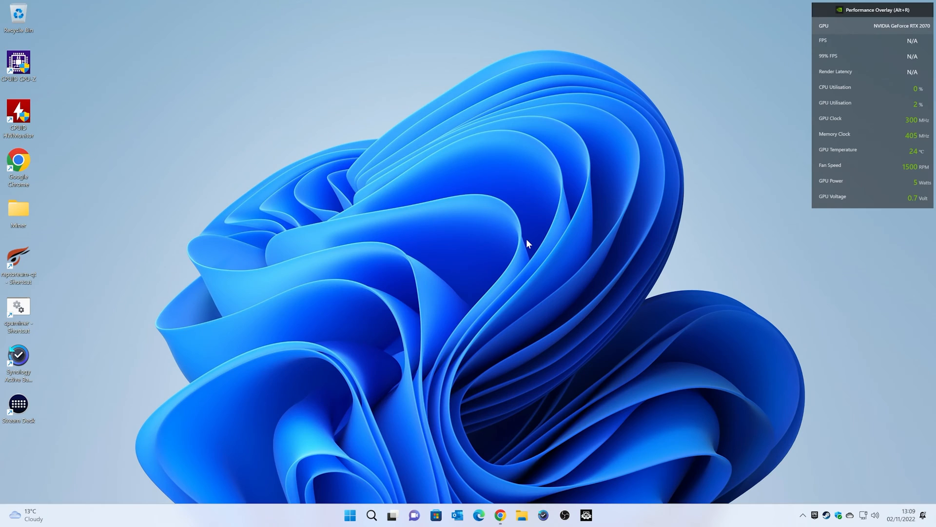
mouse_move(533, 245)
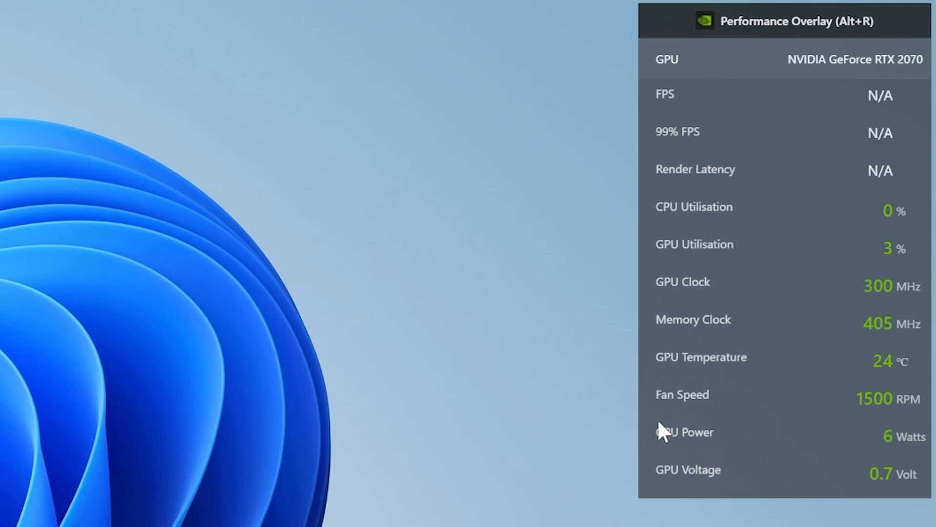
mouse_move(899, 417)
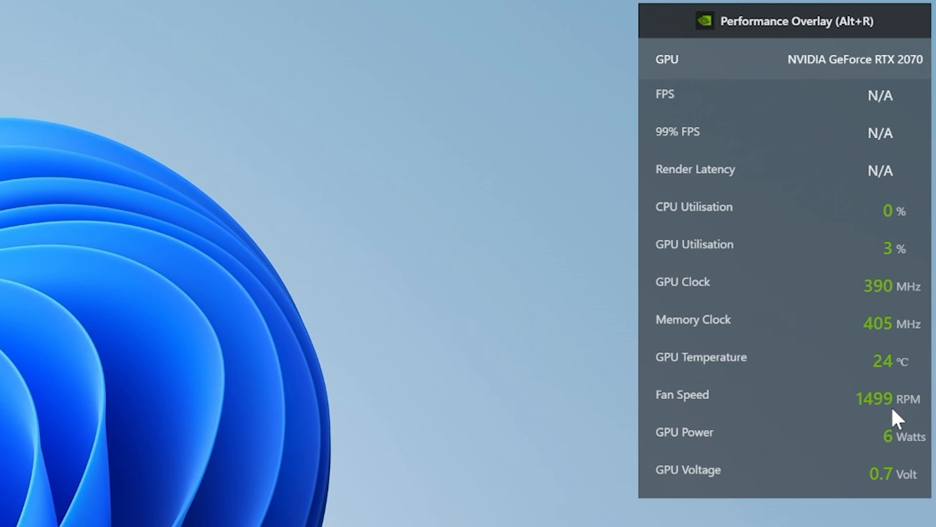
mouse_move(896, 382)
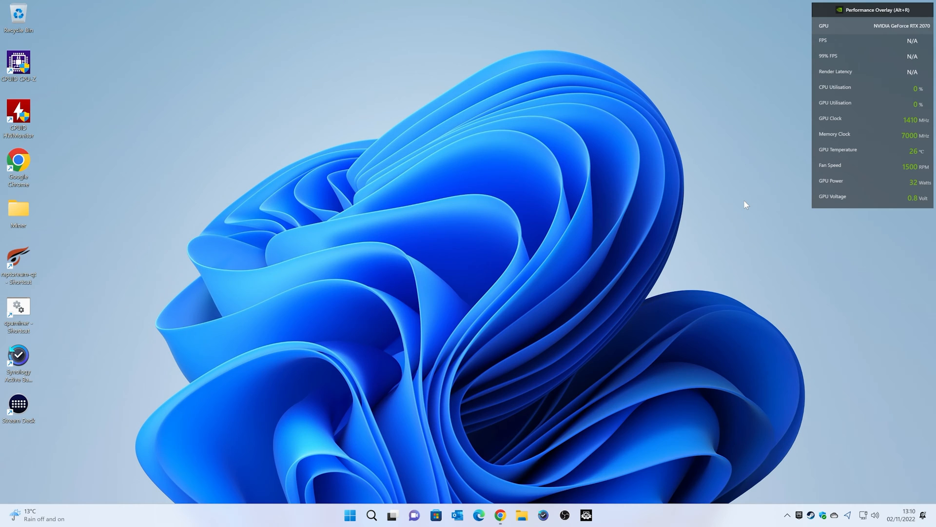
mouse_move(669, 267)
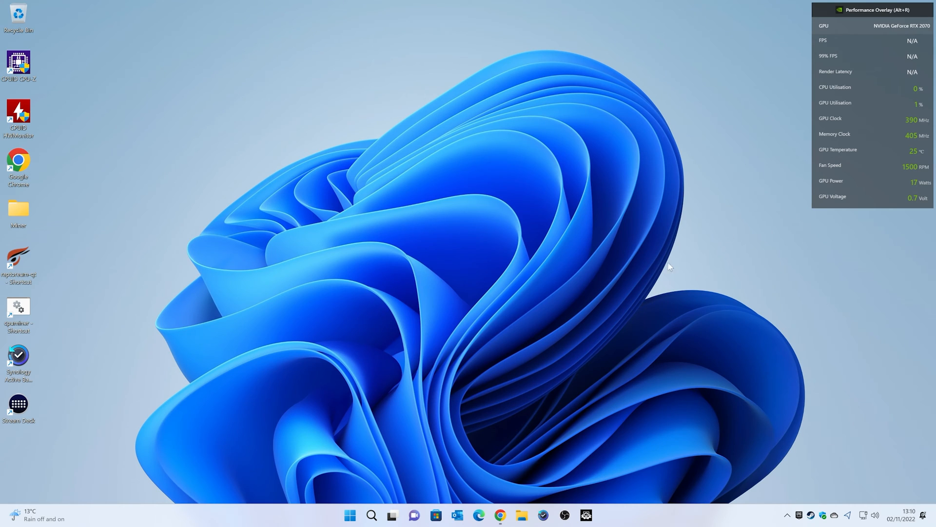
- Bring up the Overclockers Club How-To Flash RTX Video Card BIOS guide in Chrome
left_click(500, 514)
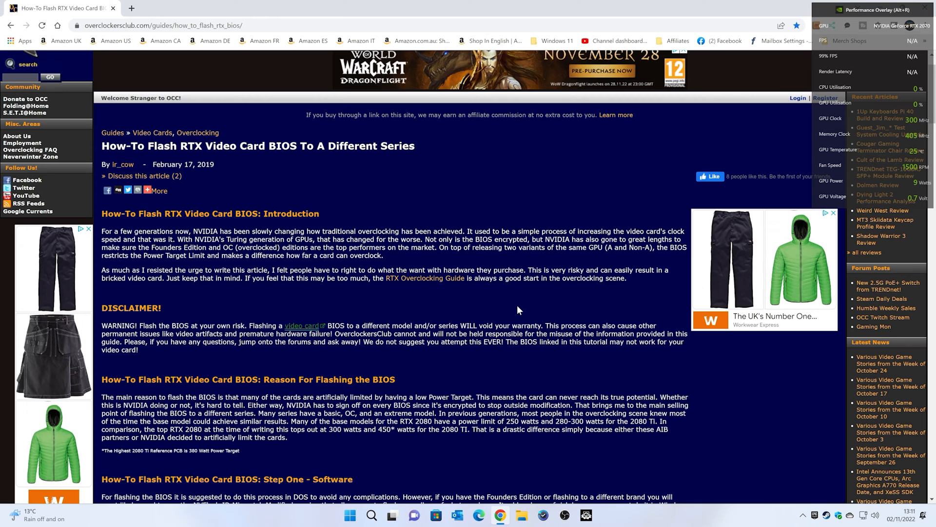
mouse_move(325, 308)
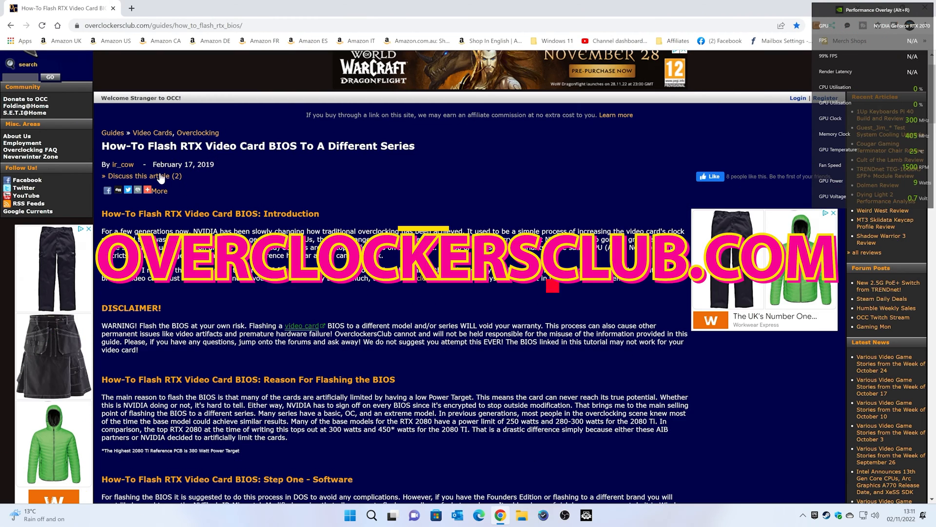
mouse_move(224, 175)
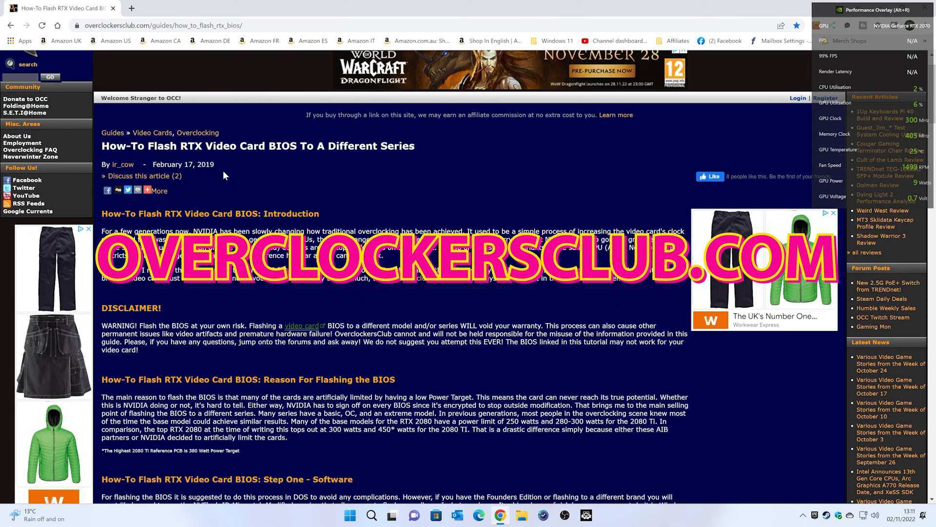
mouse_move(303, 159)
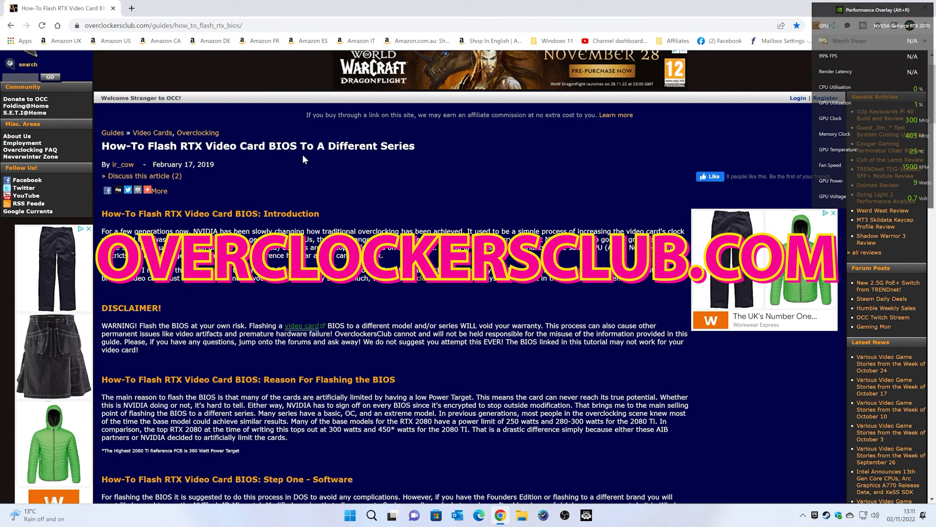
mouse_move(344, 298)
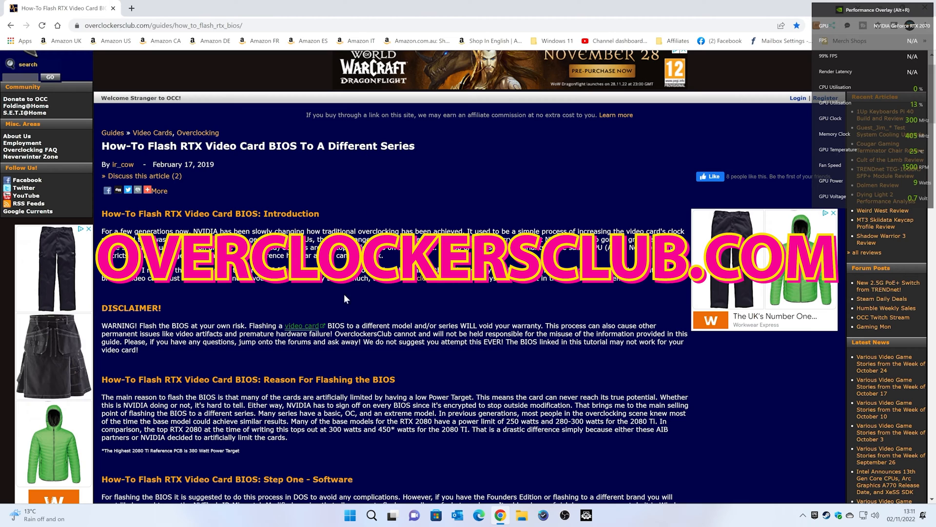
mouse_move(301, 299)
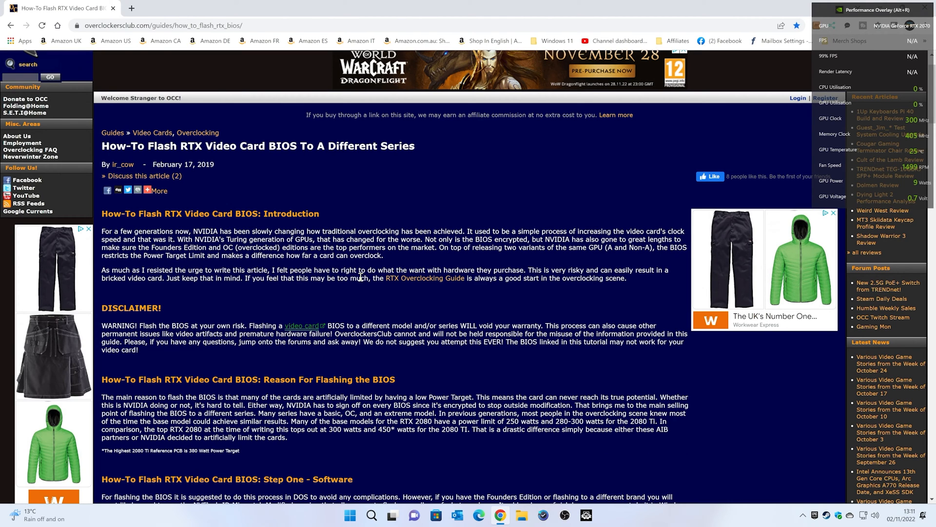
- Reach the Software Used list and follow the NVIDIA NVFlash 5.527 (ID Mismatch Disabled) link
scroll("down", 3)
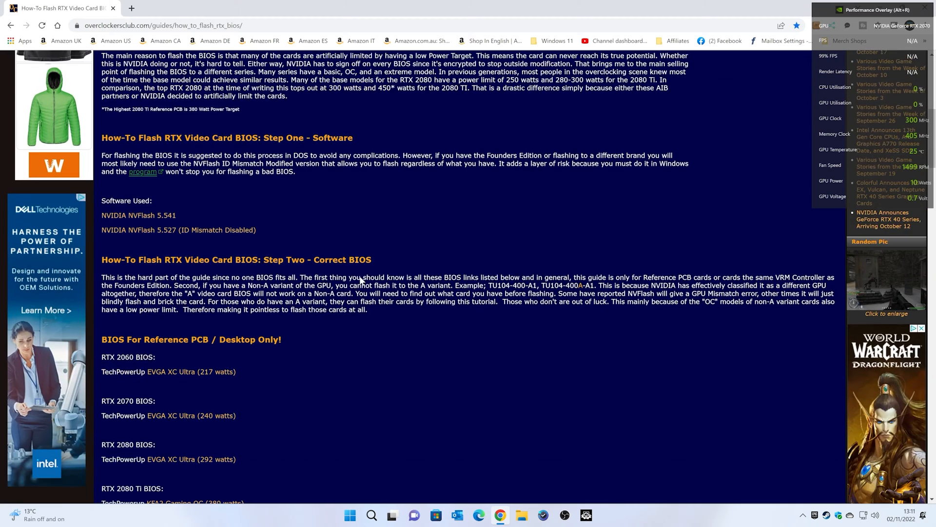
scroll("down", 3)
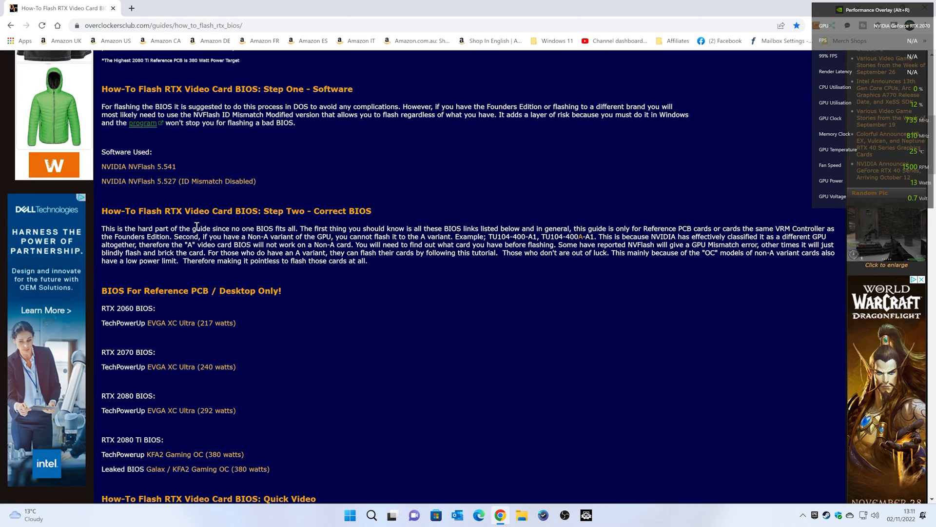
mouse_move(168, 186)
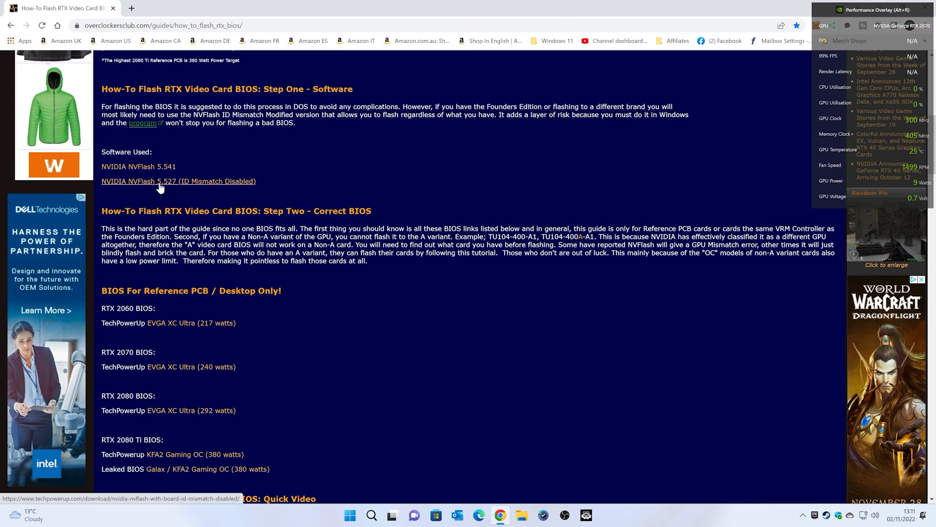
mouse_move(151, 173)
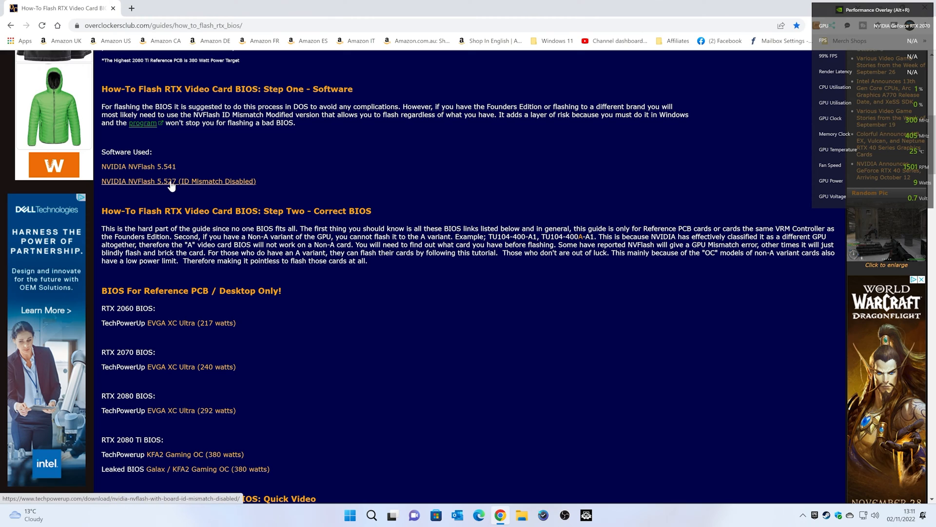
mouse_move(200, 188)
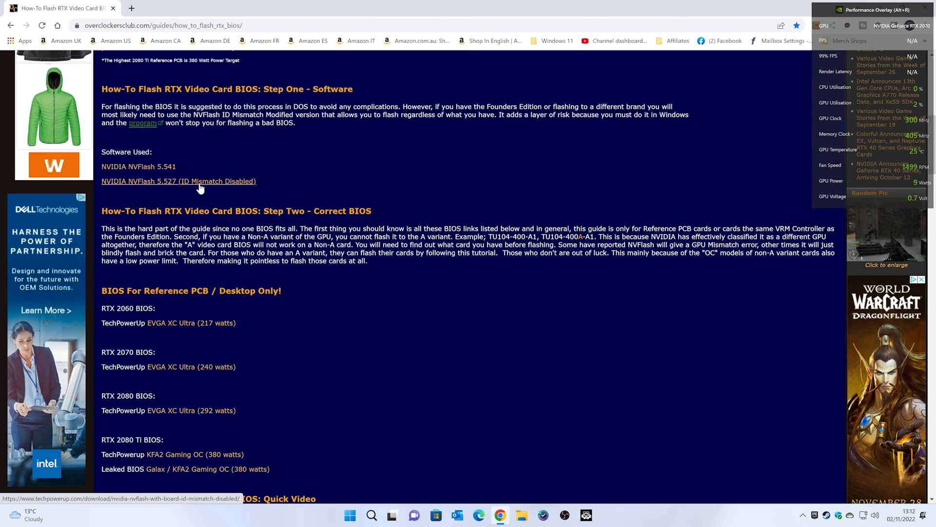
mouse_move(208, 190)
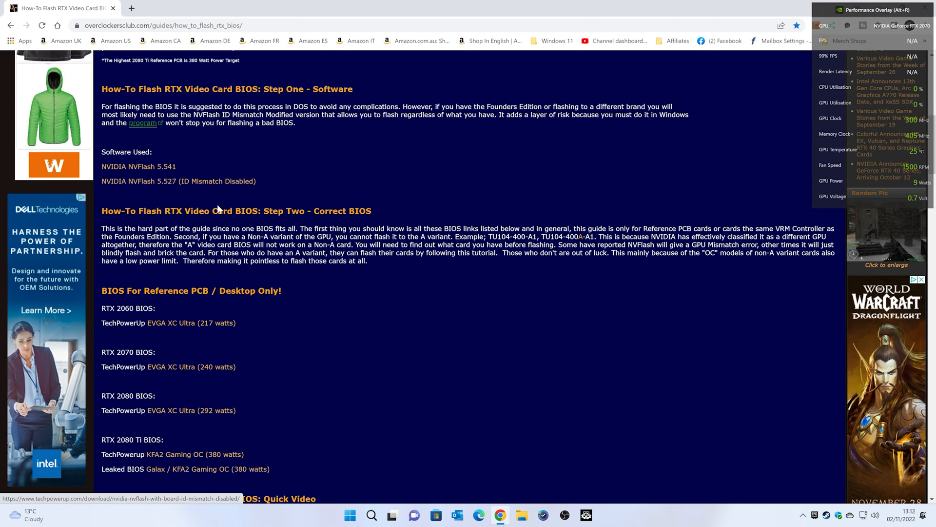
mouse_move(243, 362)
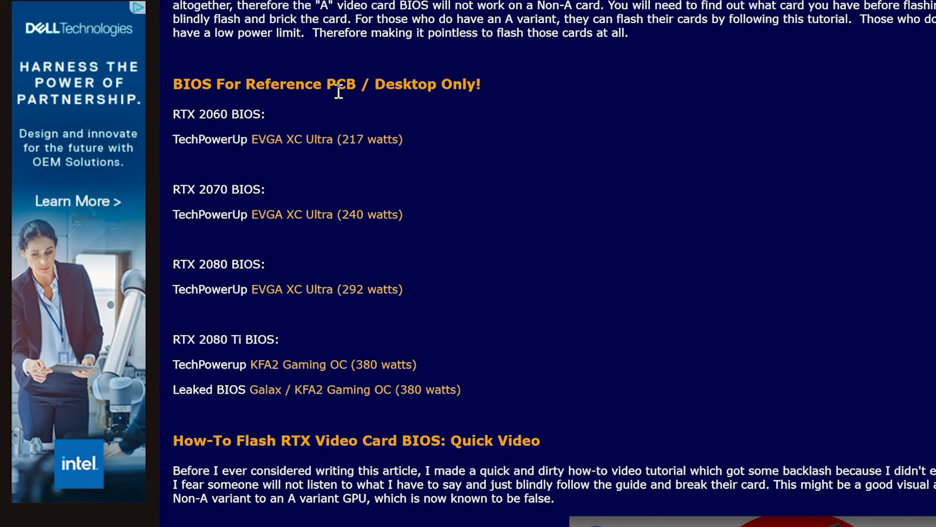
mouse_move(444, 80)
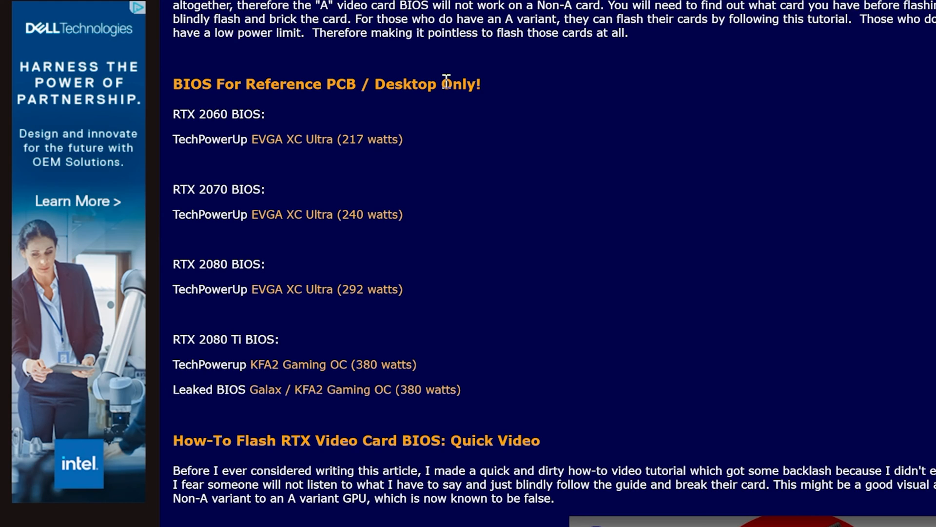
mouse_move(215, 130)
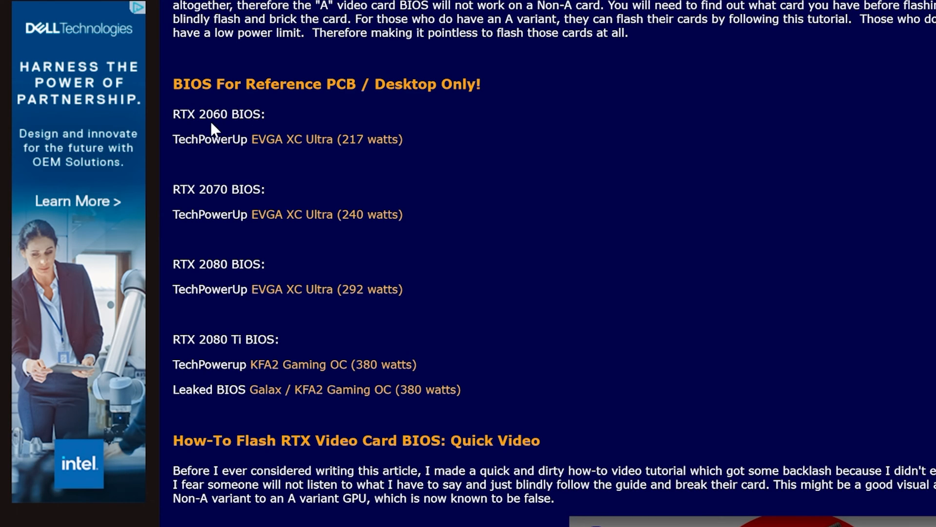
mouse_move(226, 206)
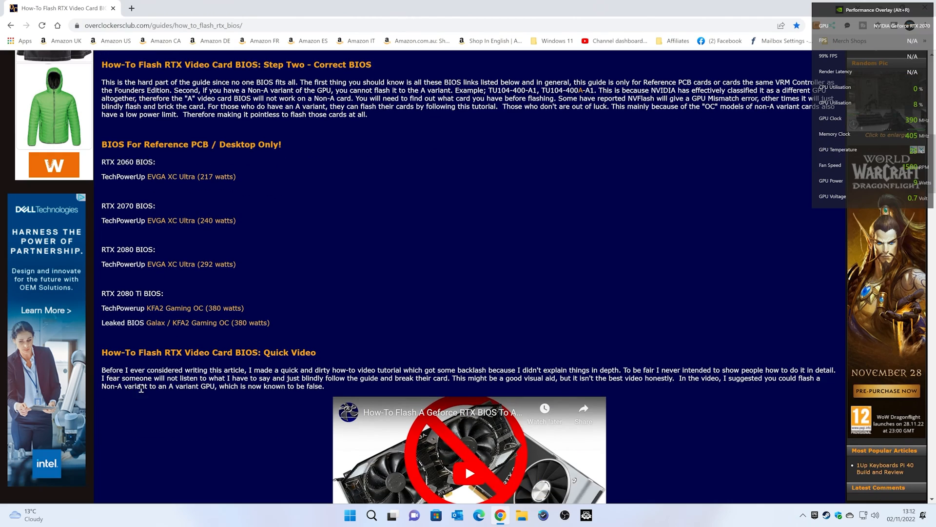
scroll("down", 3)
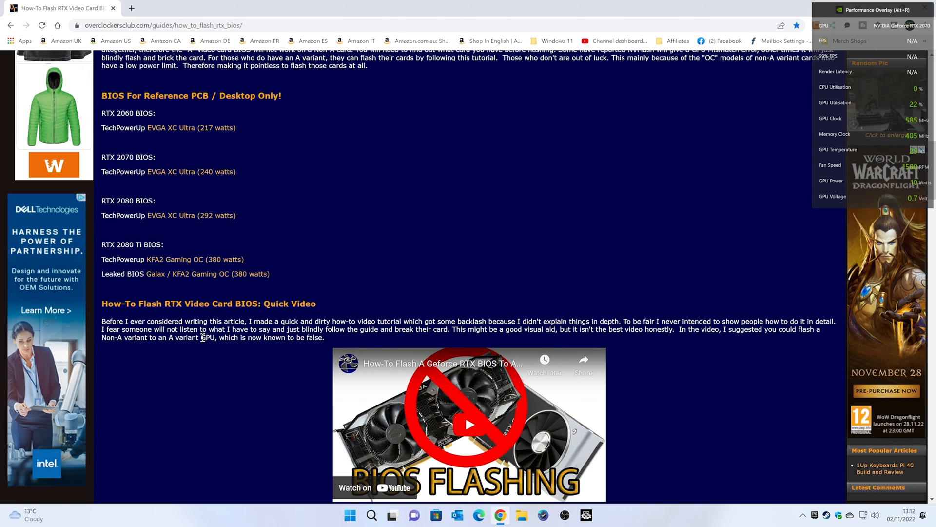
scroll("up", 3)
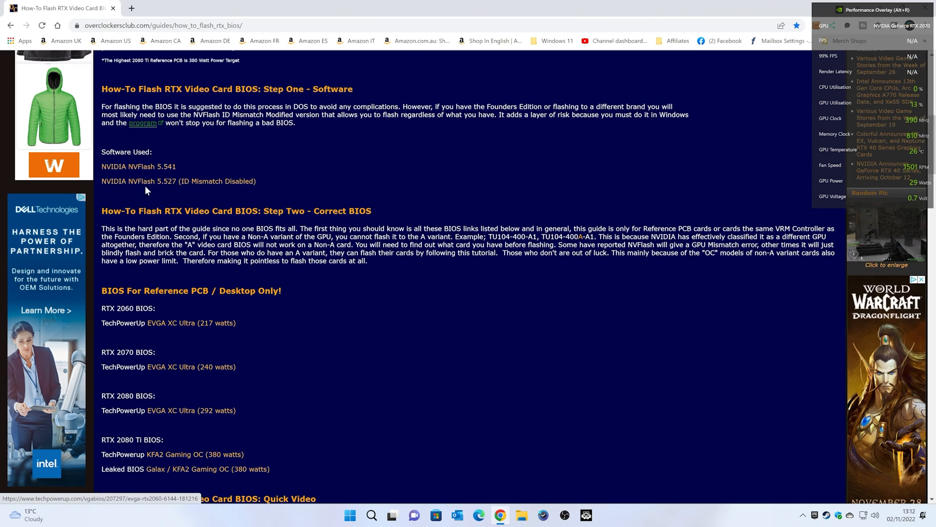
mouse_move(158, 185)
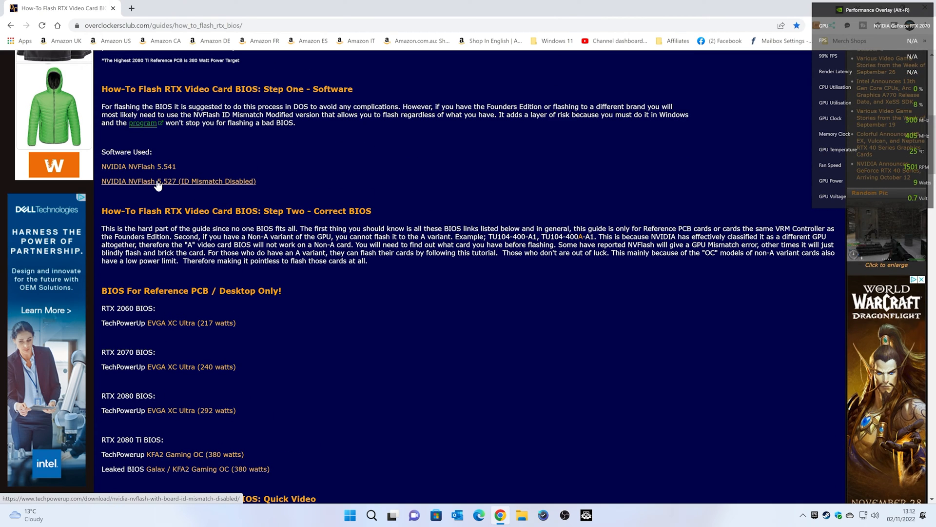
left_click(178, 181)
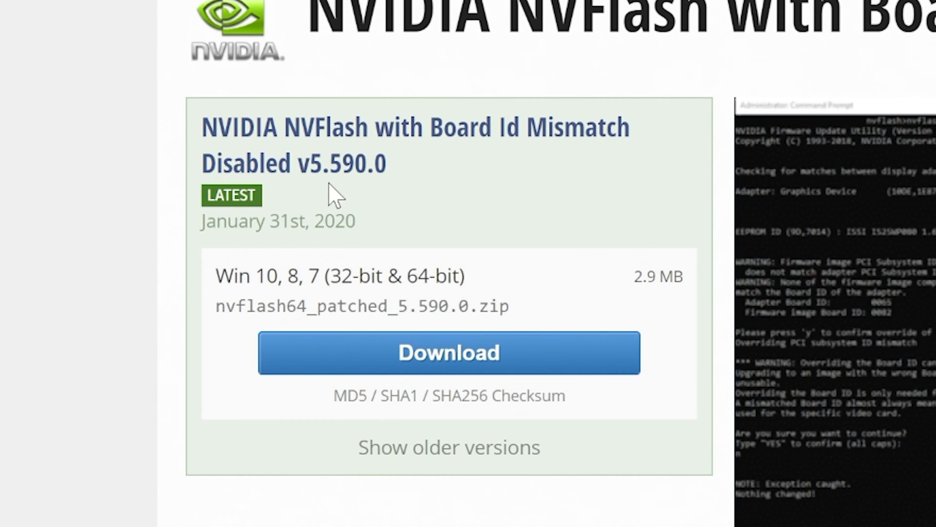
mouse_move(372, 179)
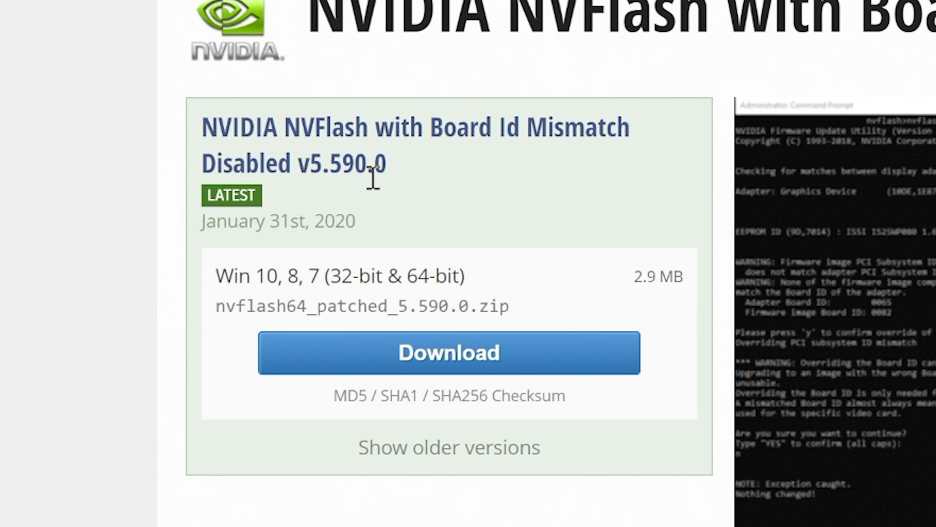
mouse_move(388, 167)
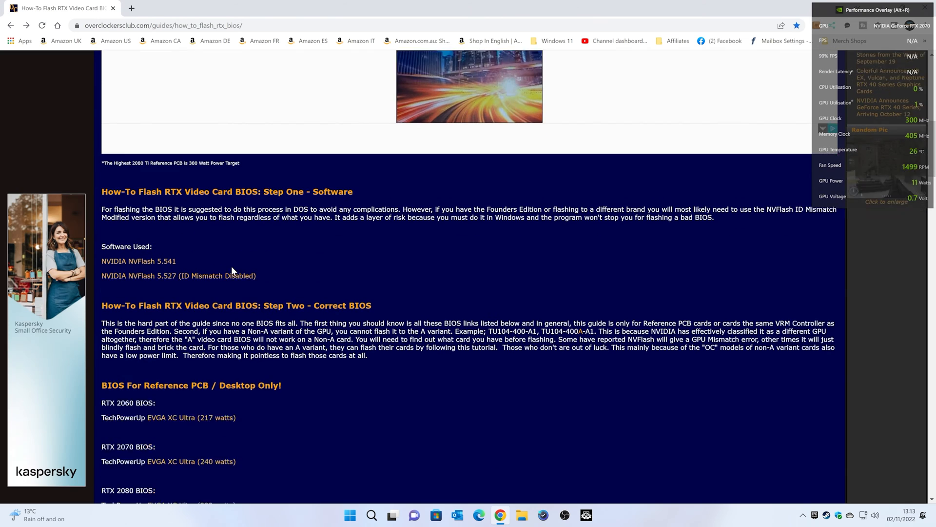
- Follow the RTX 2070 'EVGA XC Ultra (240 watts)' link to its TechPowerUp download page
scroll("down", 3)
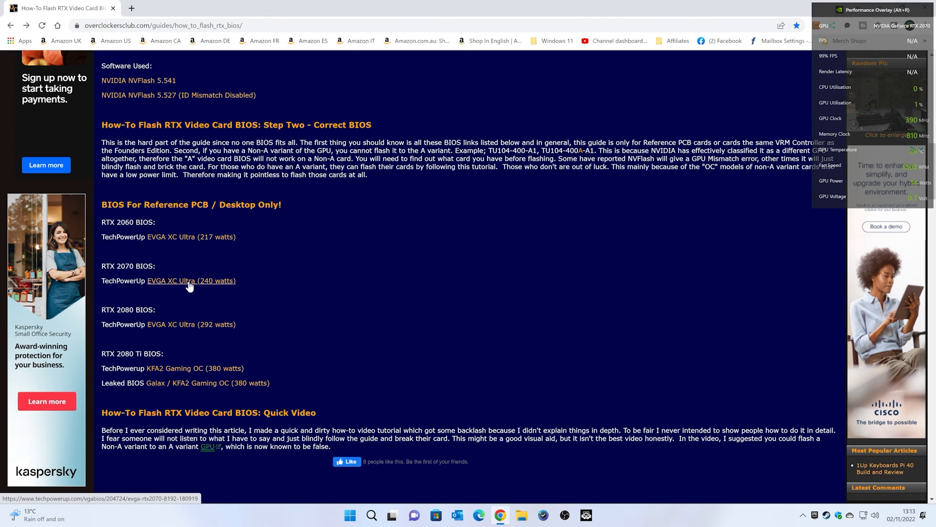
left_click(176, 281)
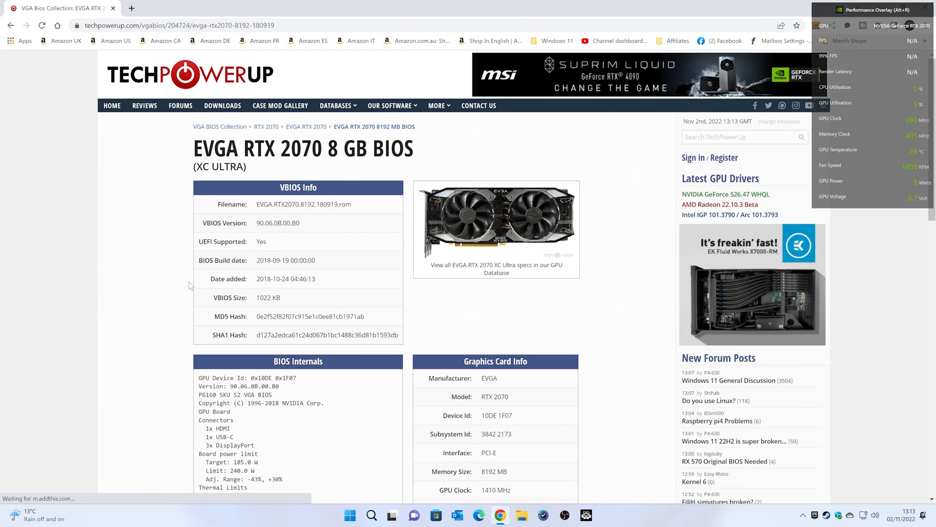
scroll("down", 3)
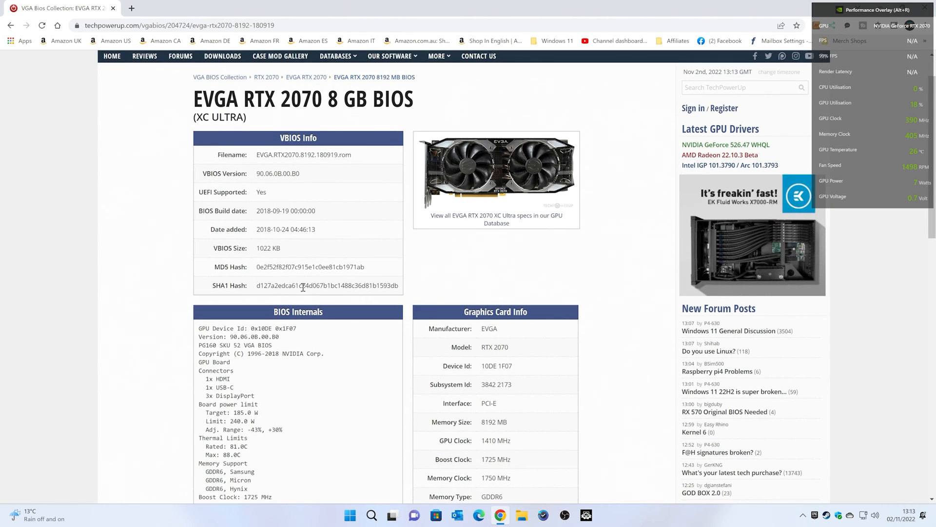
scroll("down", 3)
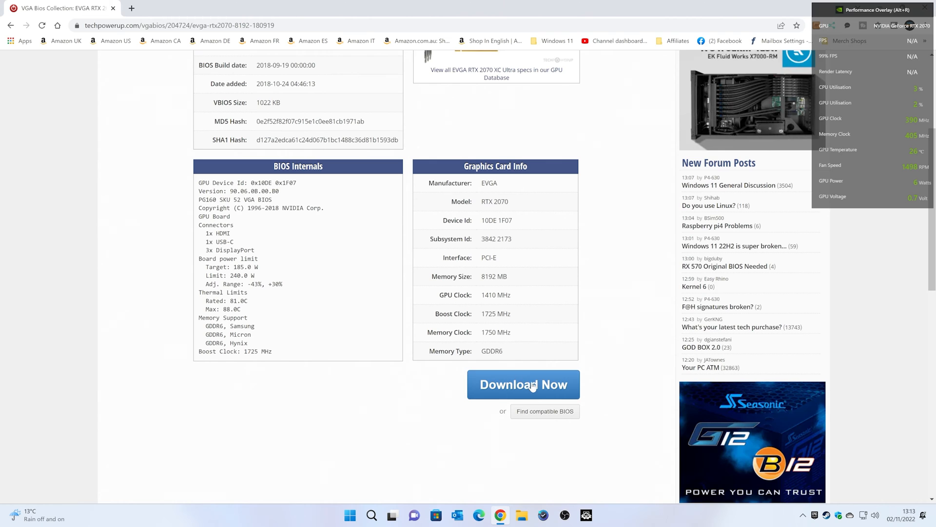
mouse_move(524, 384)
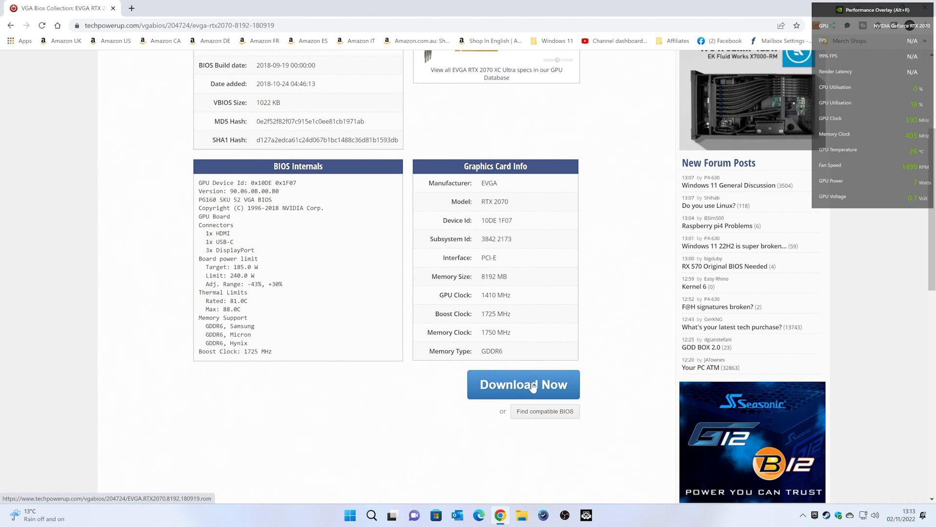
mouse_move(498, 402)
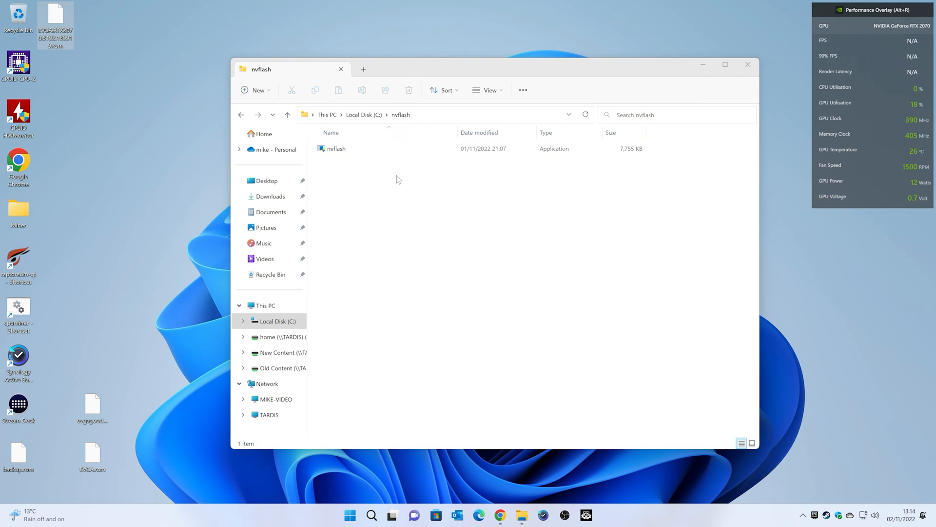
- Select the nvflash application inside the C:\nvflash folder
left_click(336, 148)
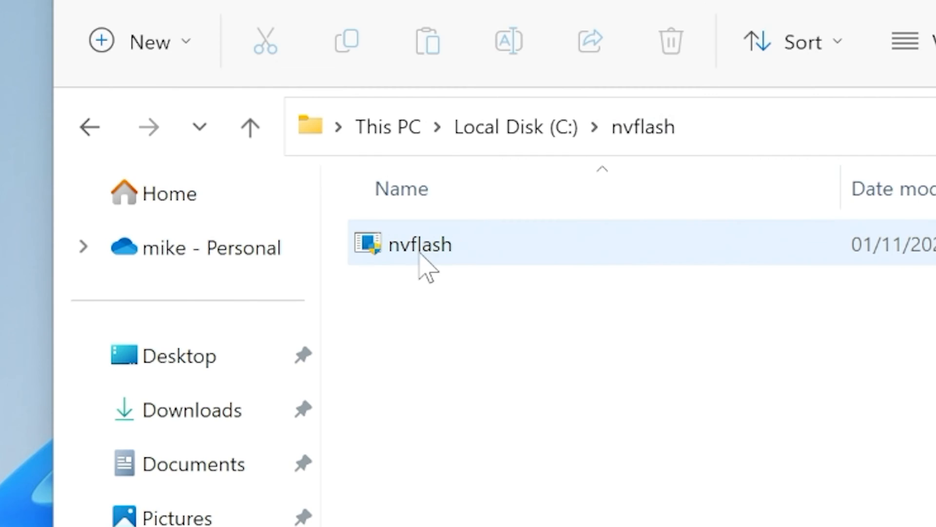
mouse_move(454, 263)
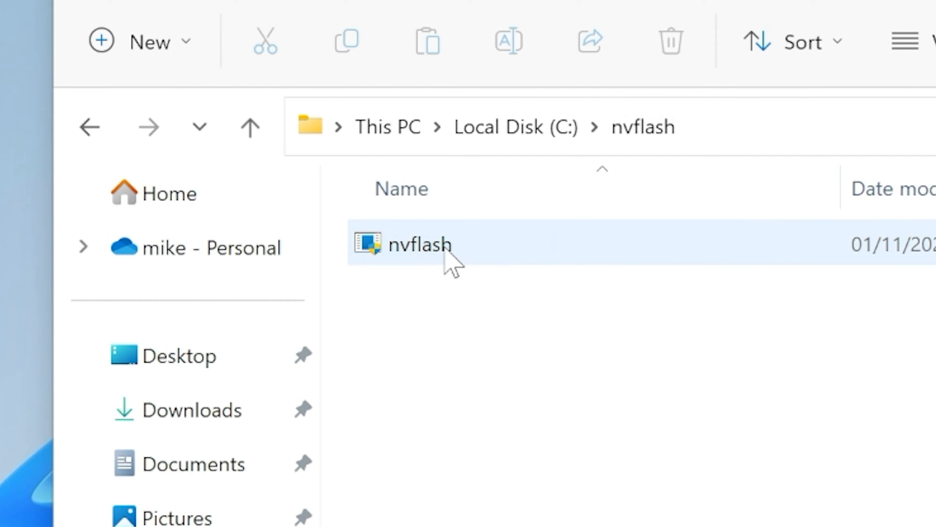
mouse_move(531, 246)
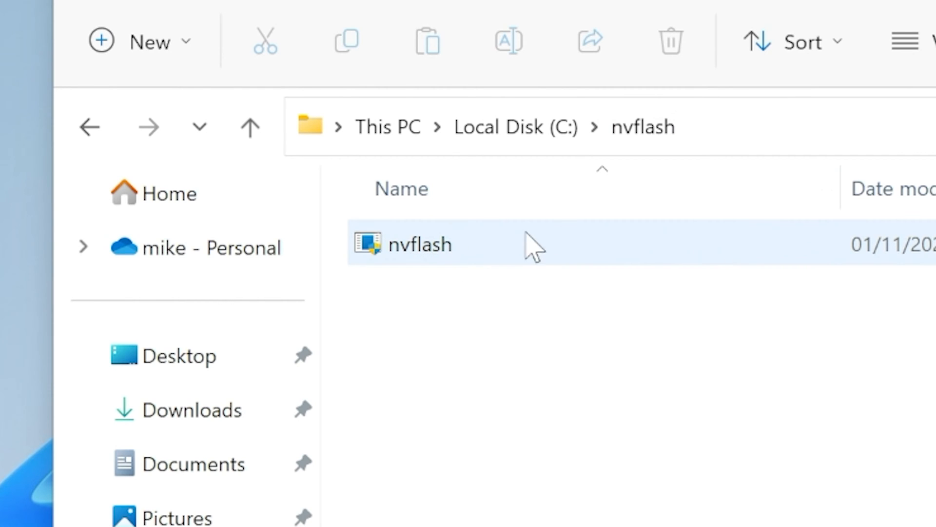
mouse_move(444, 265)
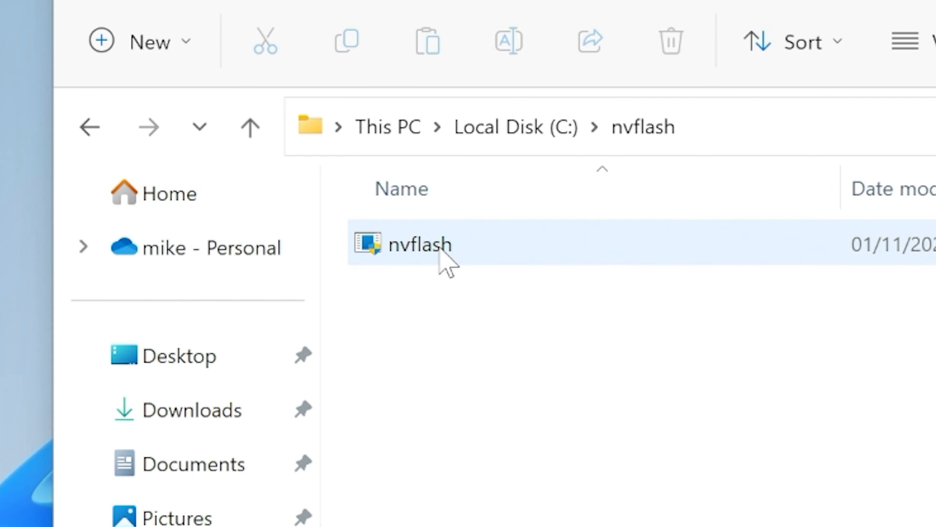
left_click(421, 244)
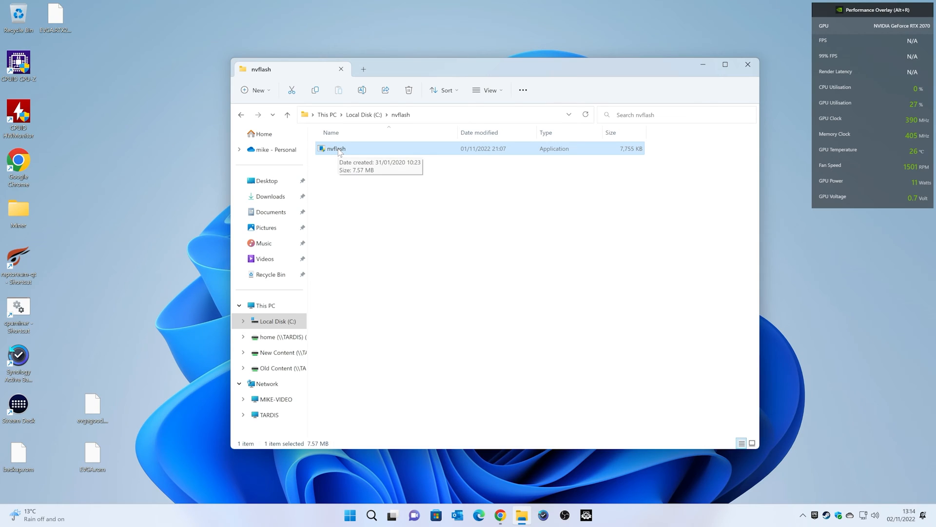
mouse_move(461, 194)
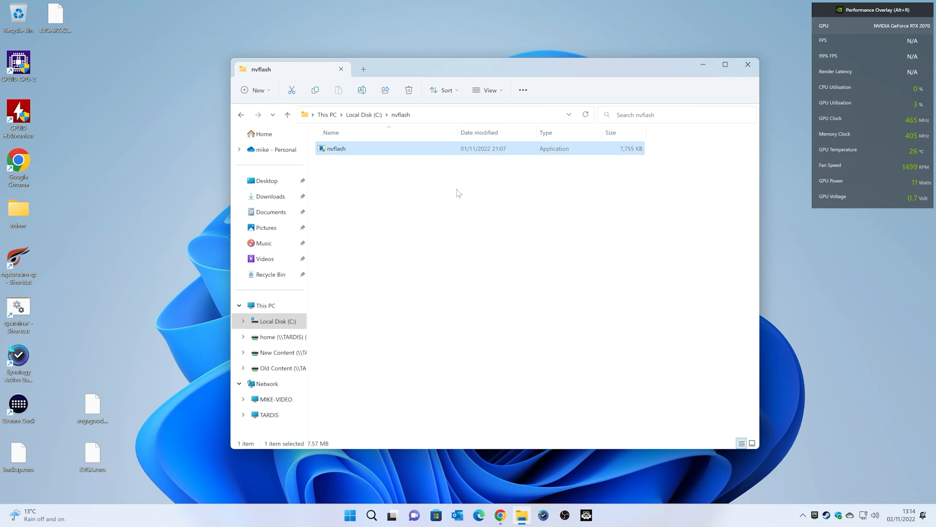
mouse_move(105, 46)
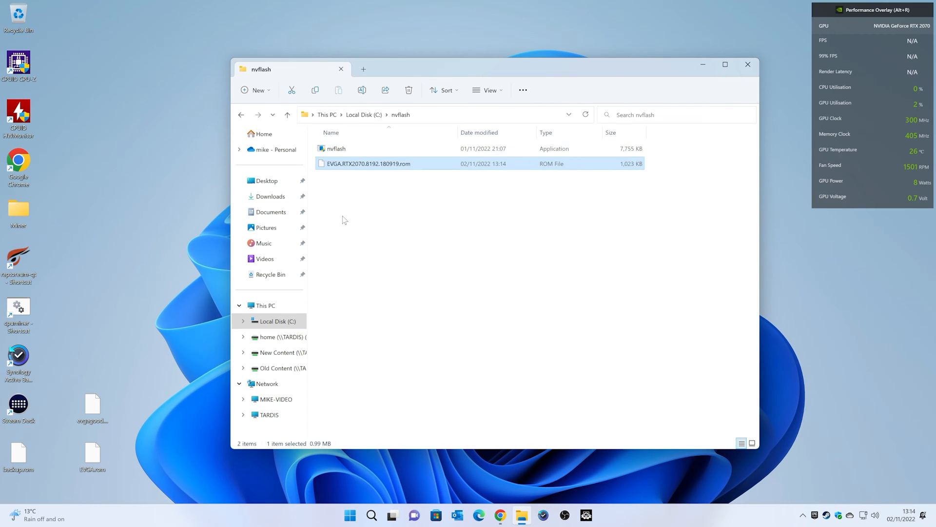
mouse_move(369, 163)
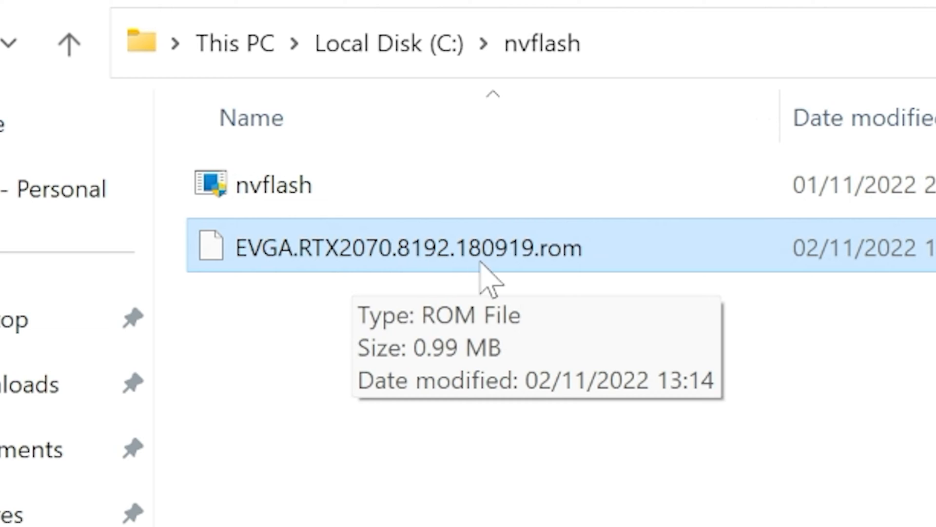
mouse_move(355, 265)
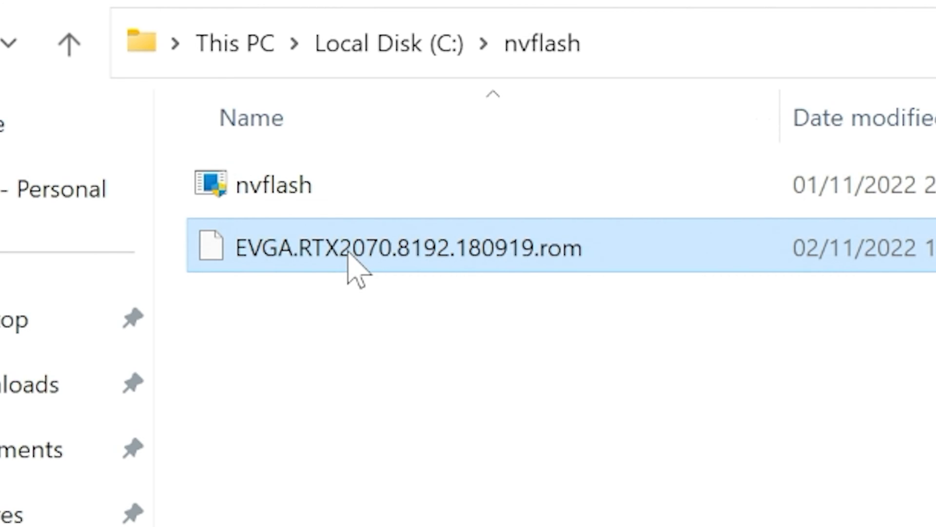
mouse_move(355, 265)
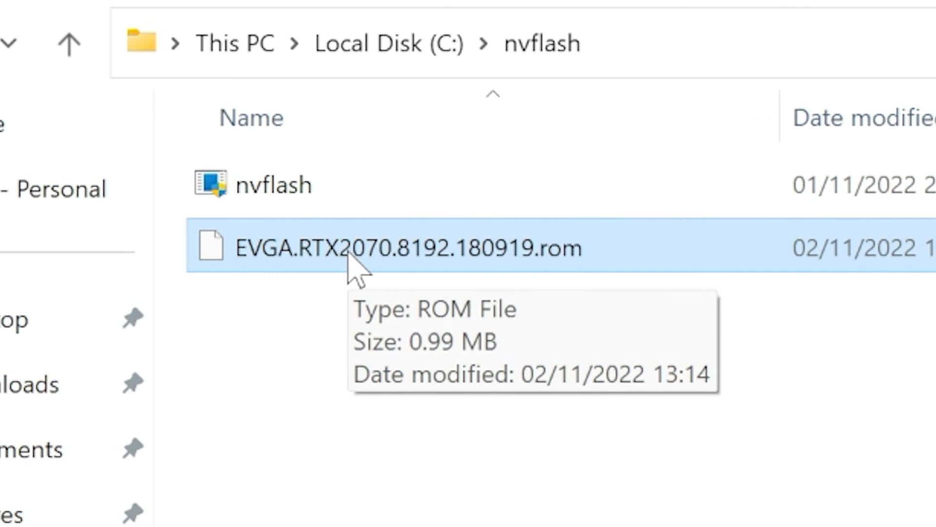
- Rename the EVGA RTX 2070 ROM file in C:\nvflash to EVGA.rom
key("F2")
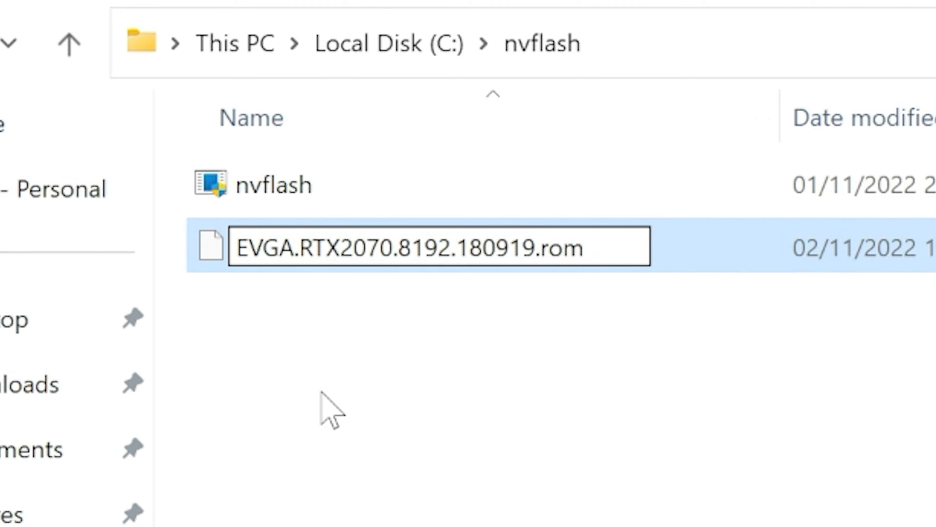
type("EVGA19.rom")
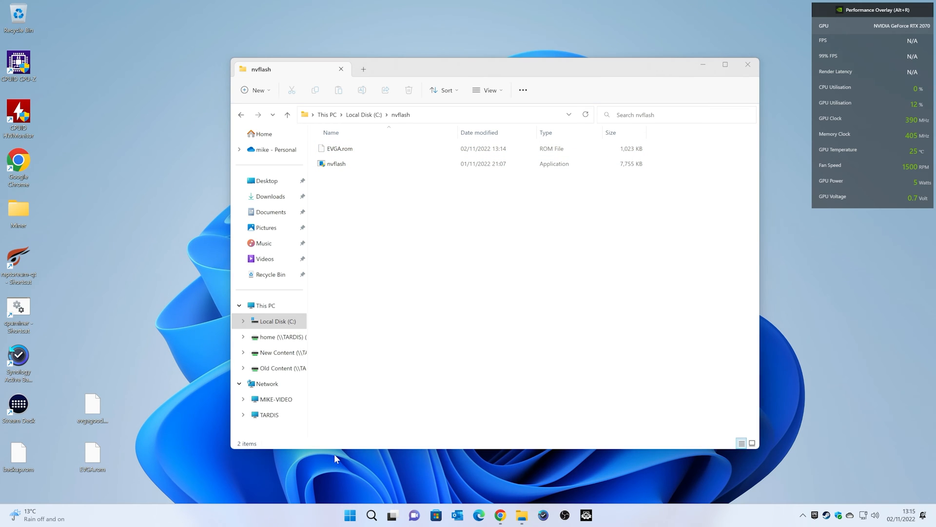
mouse_move(349, 515)
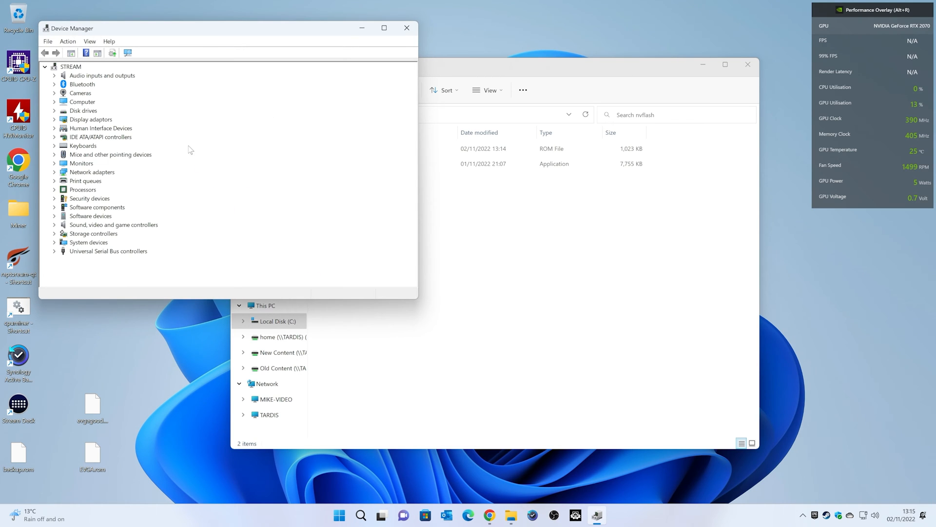
- Disable the NVIDIA GeForce RTX 2070 under Display adaptors and start a search for cmd
left_click(54, 119)
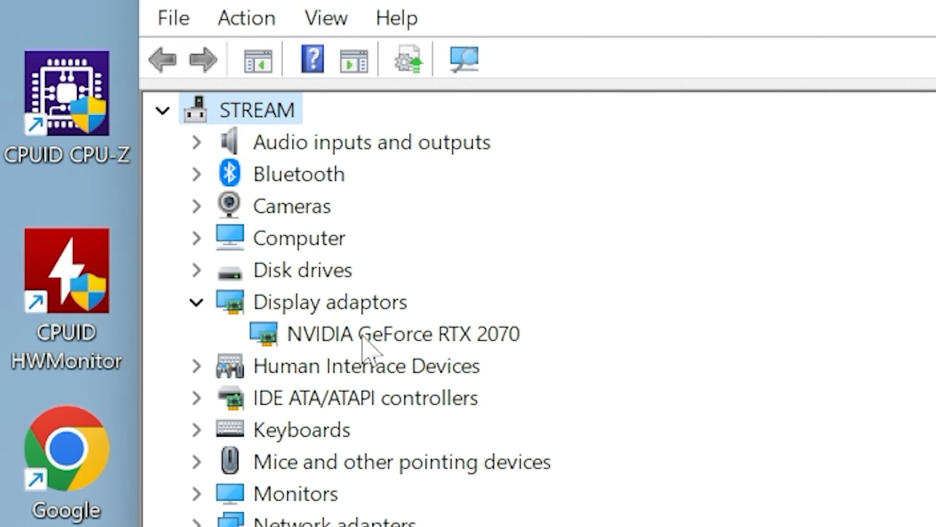
mouse_move(427, 348)
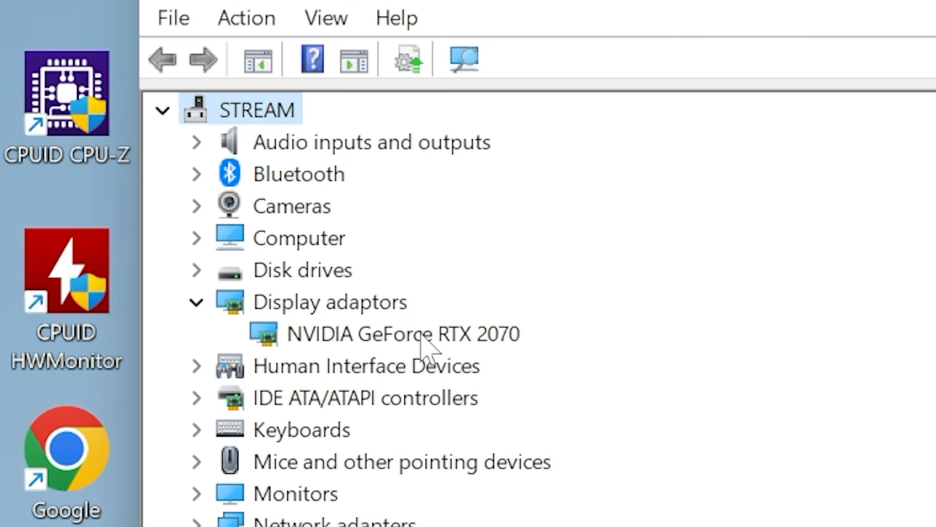
left_click(403, 333)
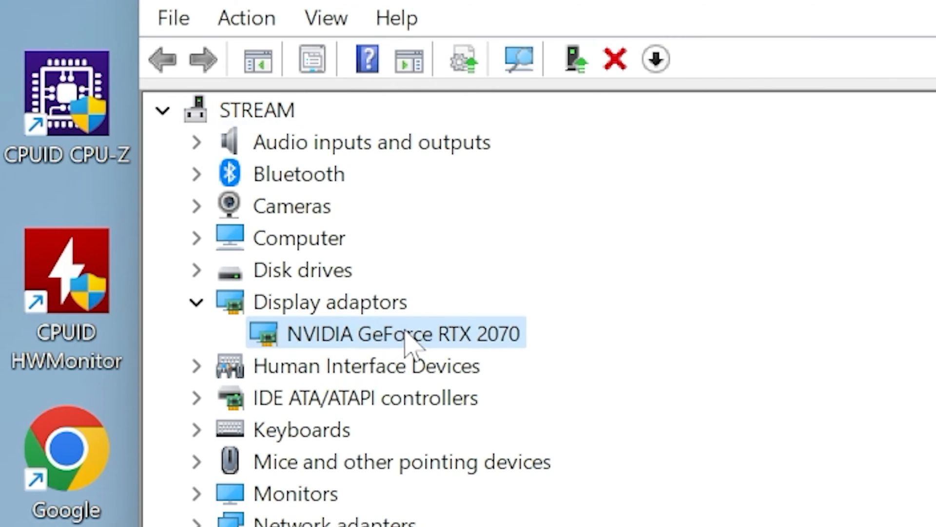
right_click(407, 333)
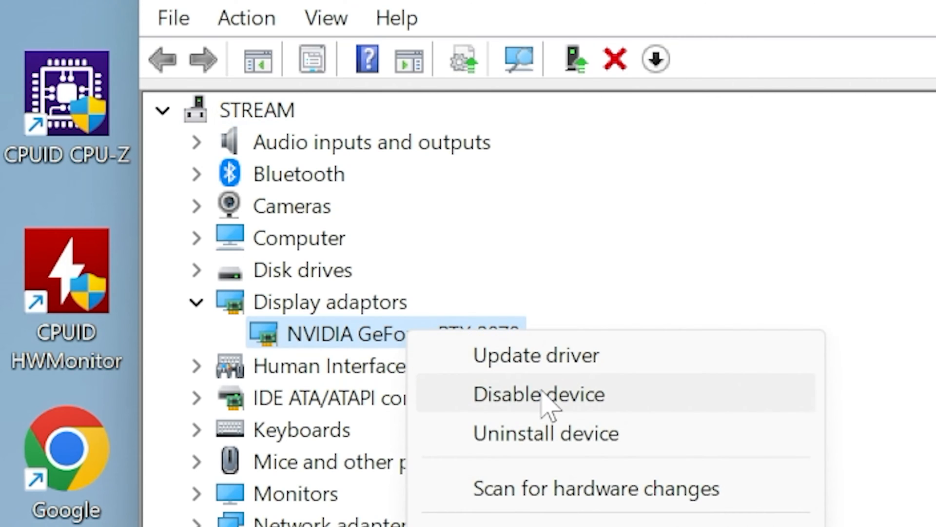
left_click(538, 394)
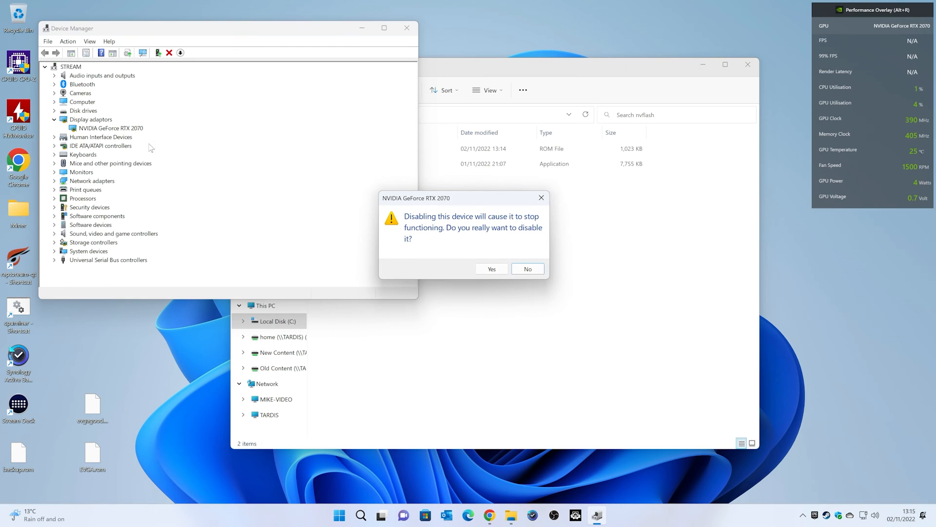
mouse_move(471, 240)
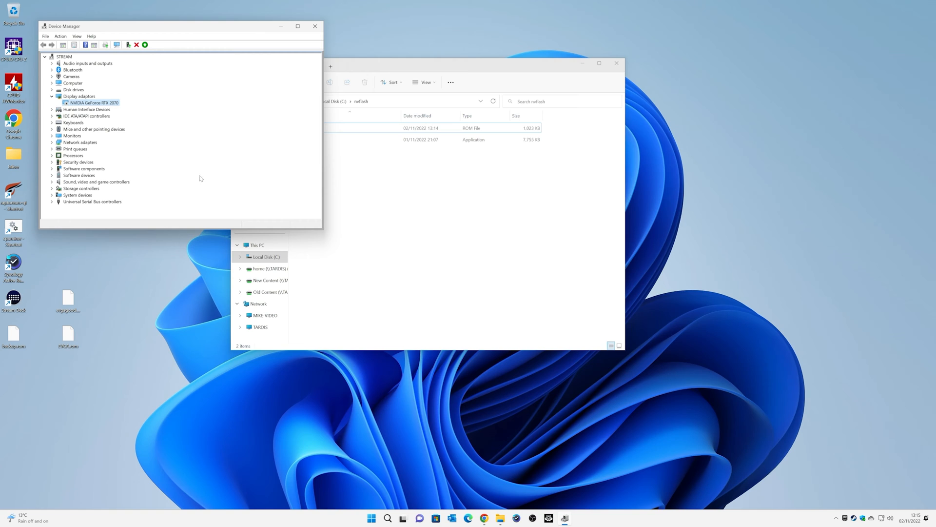
mouse_move(69, 111)
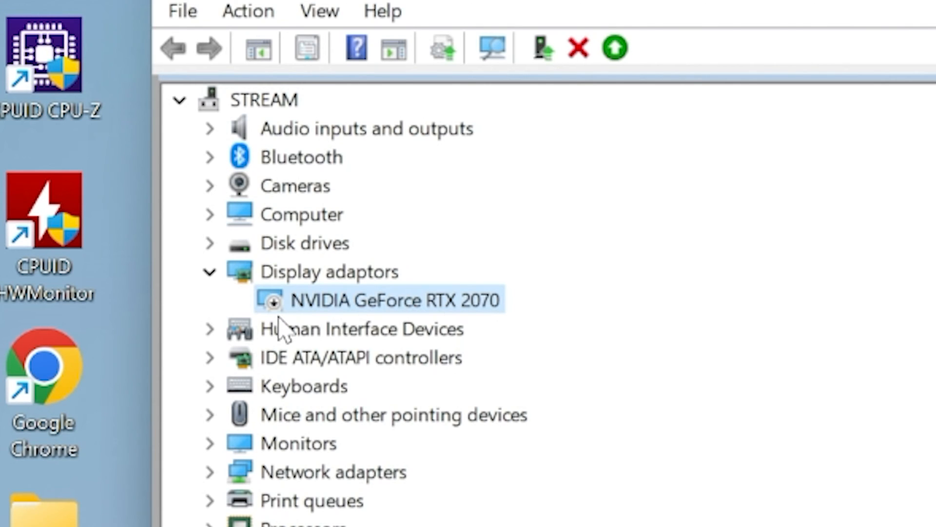
mouse_move(290, 253)
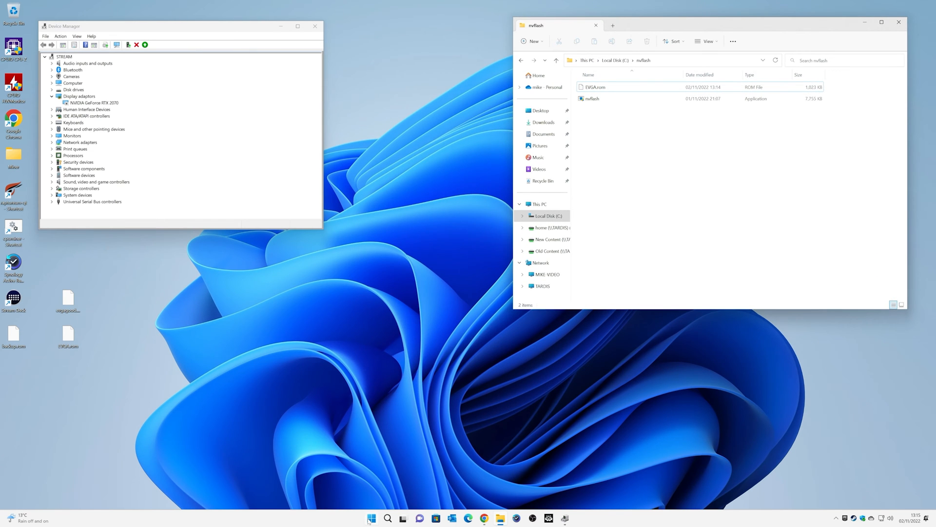
left_click(371, 518)
type("cmd")
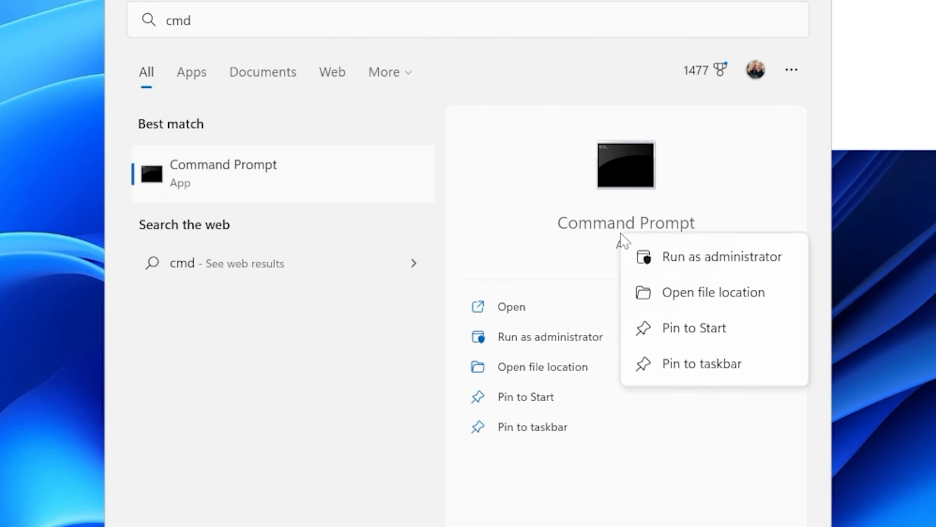
- Launch Command Prompt with Run as administrator
left_click(721, 256)
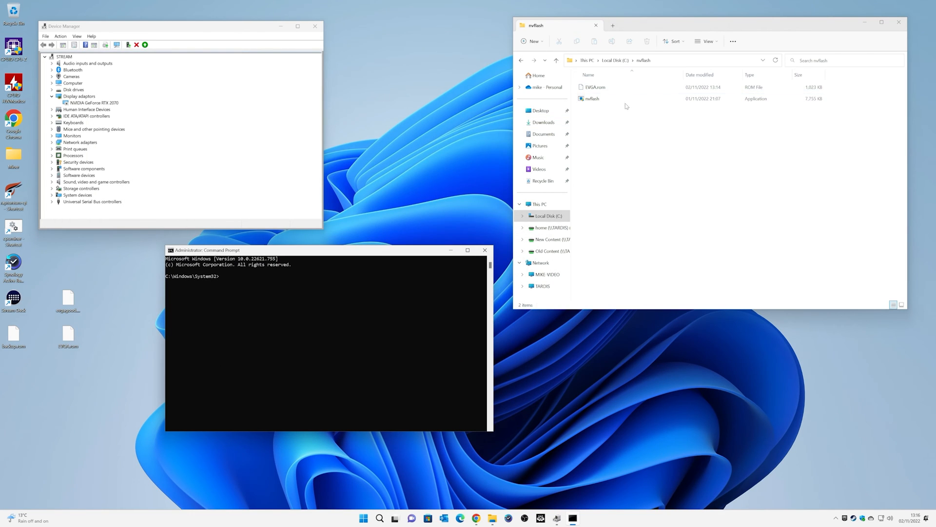
mouse_move(428, 231)
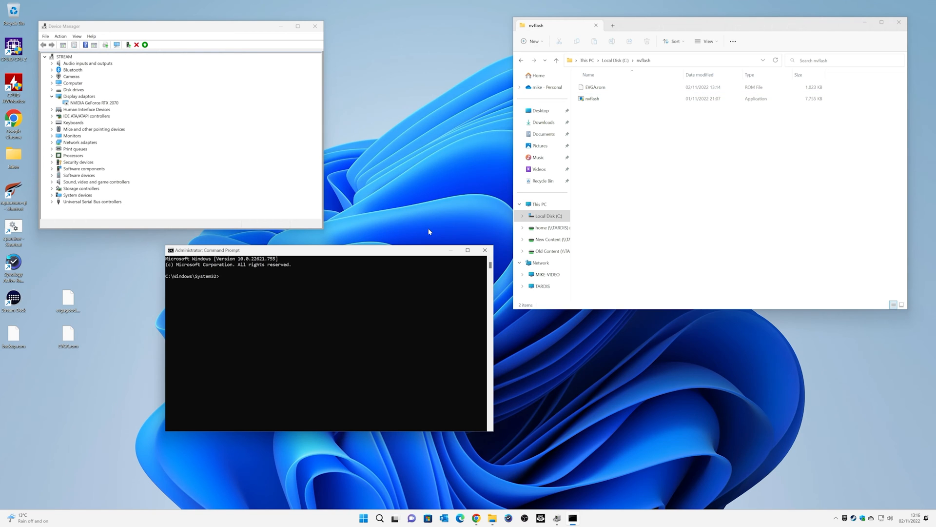
- Change the working directory to C:\nvflash with cd\nvflash
type("cd")
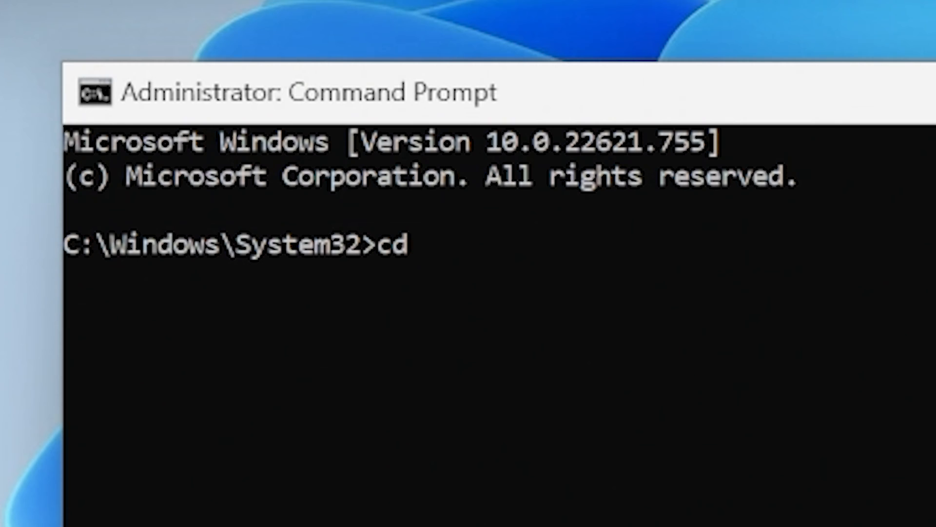
type("\\nvf")
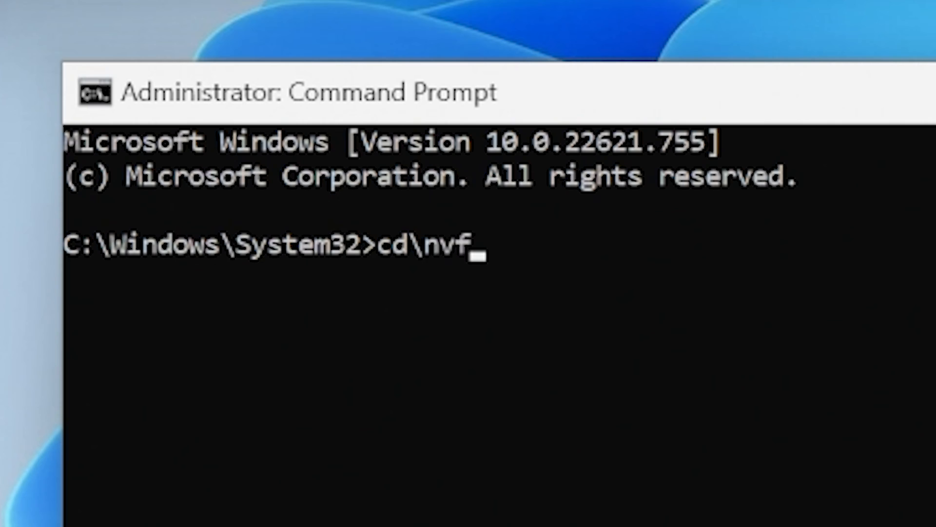
type("lash")
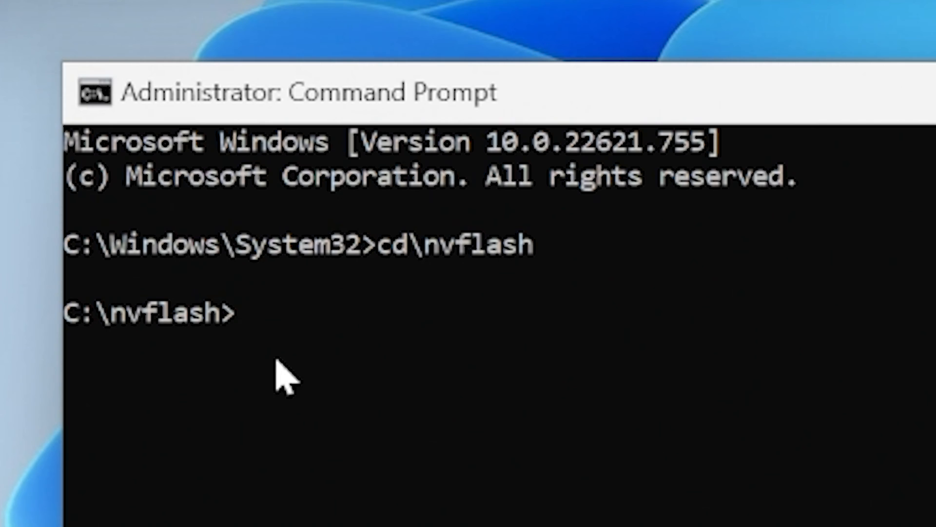
mouse_move(291, 385)
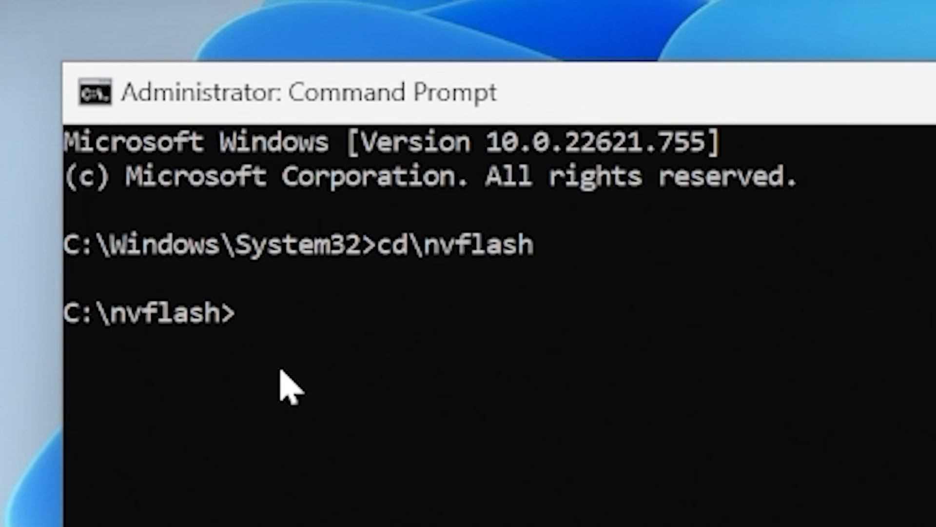
- Back up the card's current BIOS with nvflash -b fe.rom
type("nv")
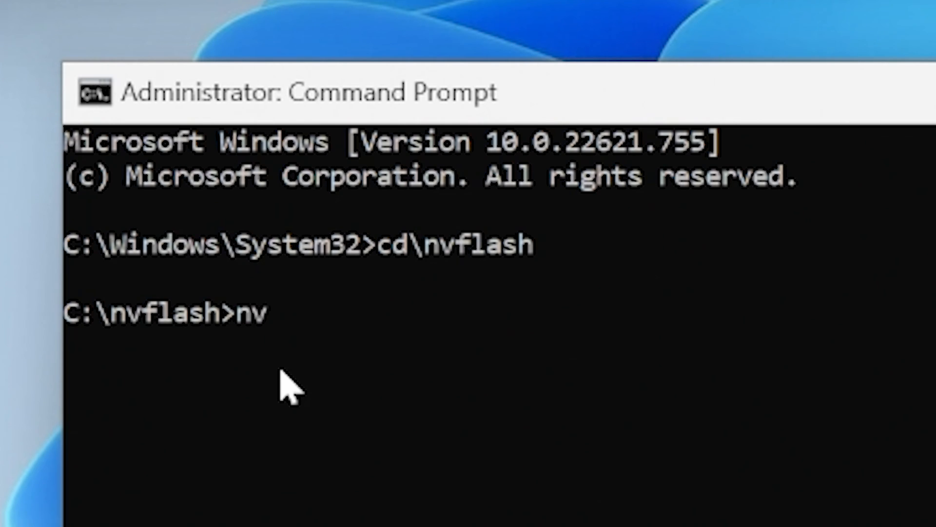
type("flash -")
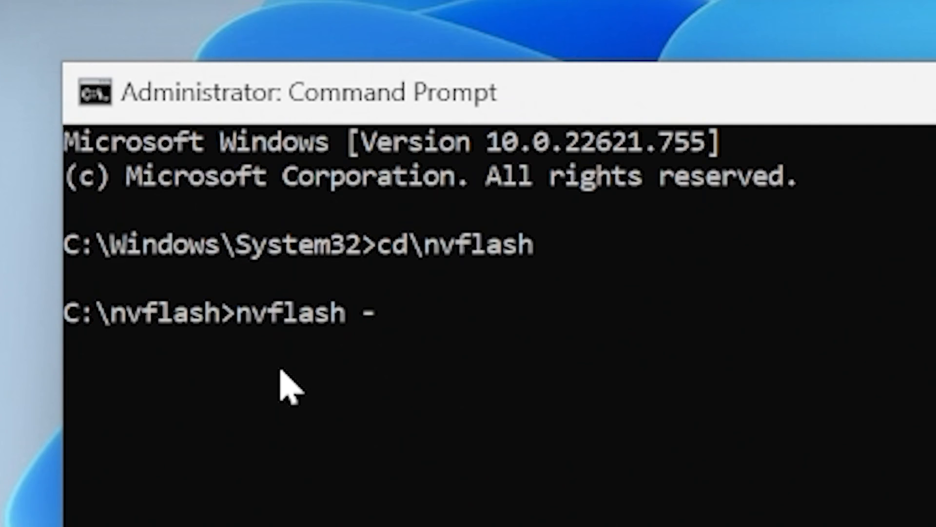
type("b")
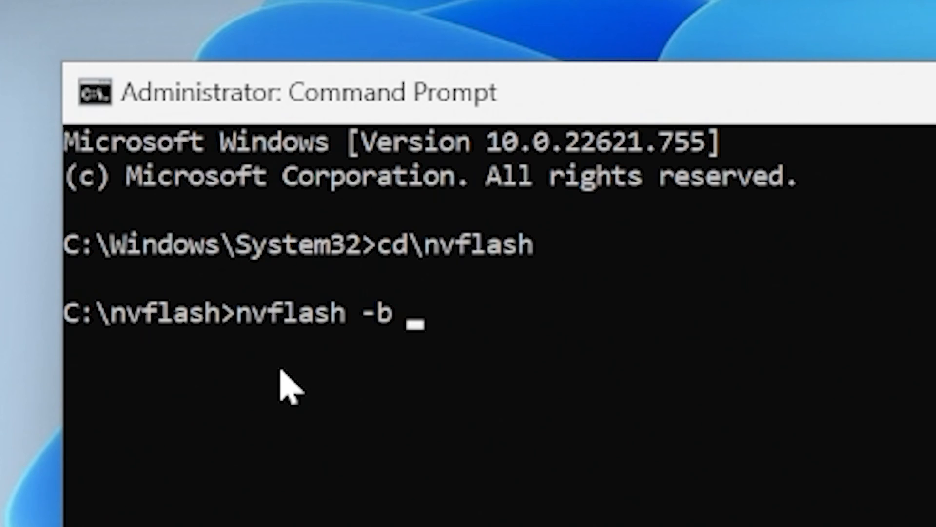
type("fe.")
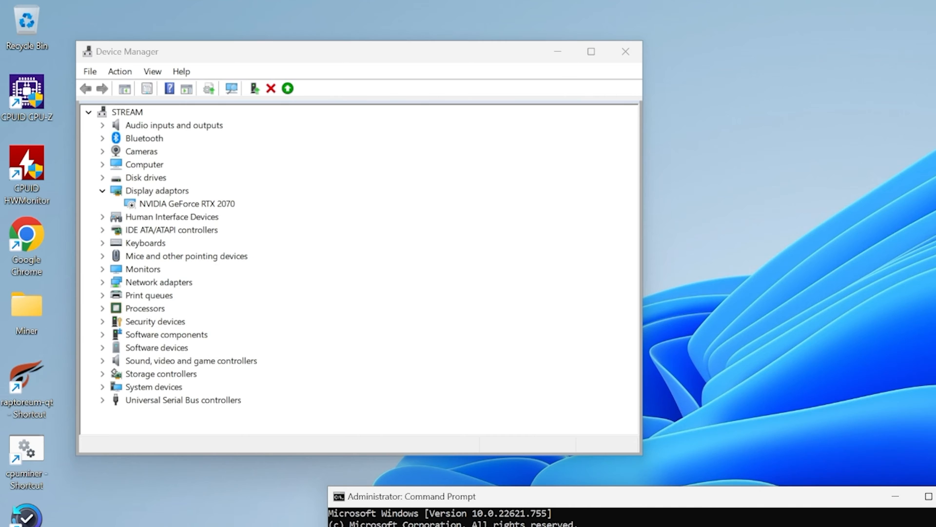
type("nvflash -b fe.rom")
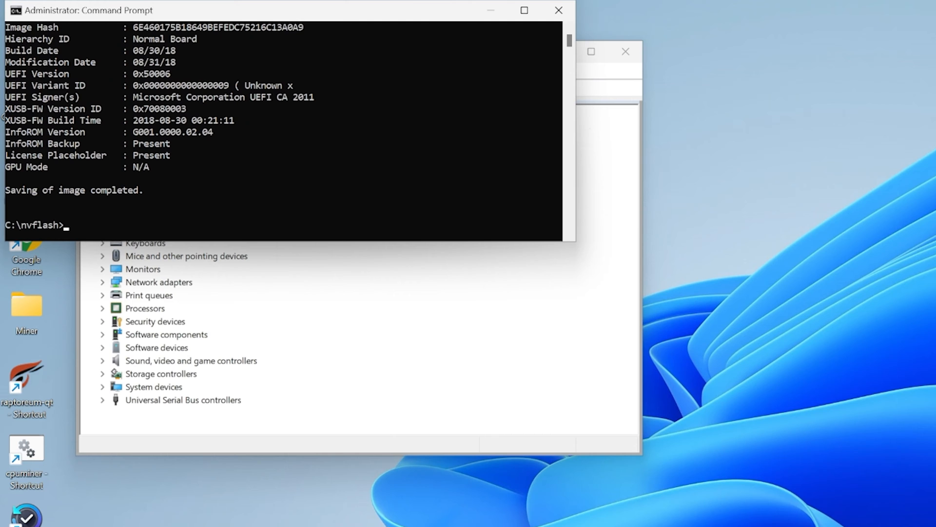
mouse_move(83, 197)
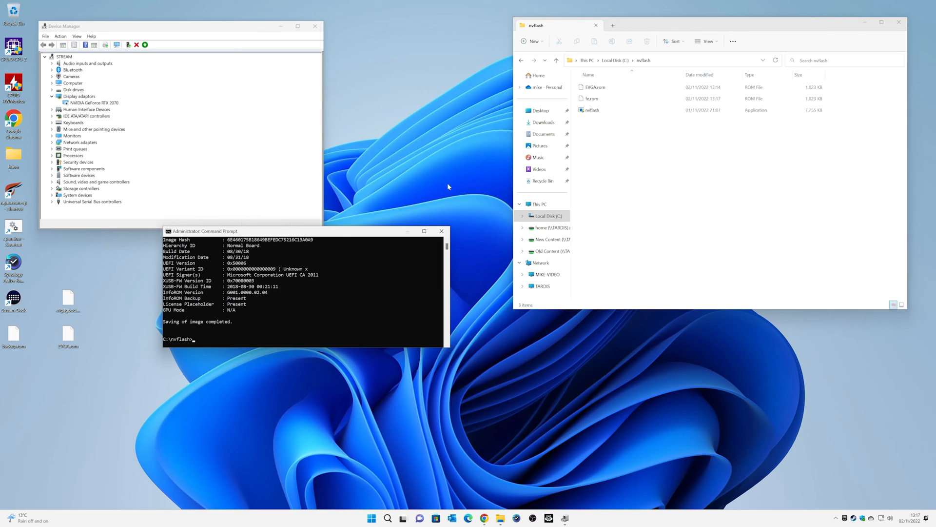
left_click(591, 98)
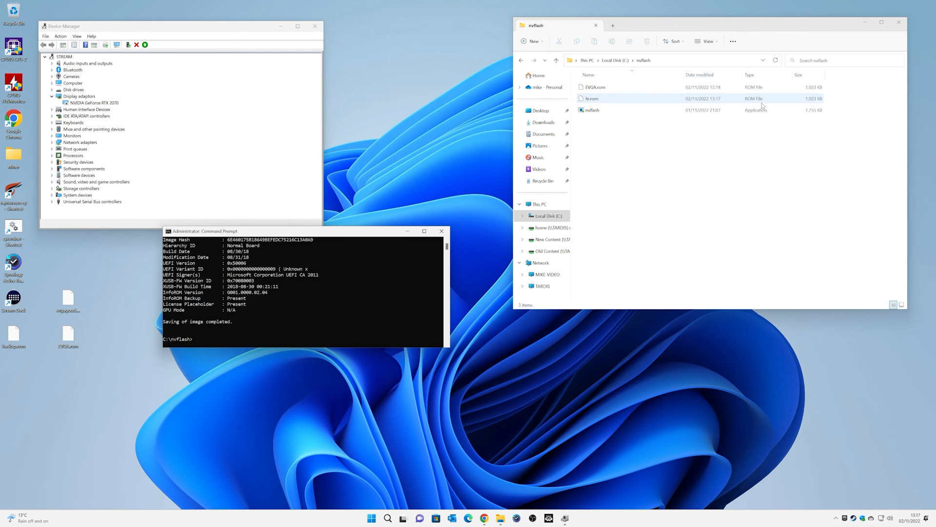
left_click(593, 87)
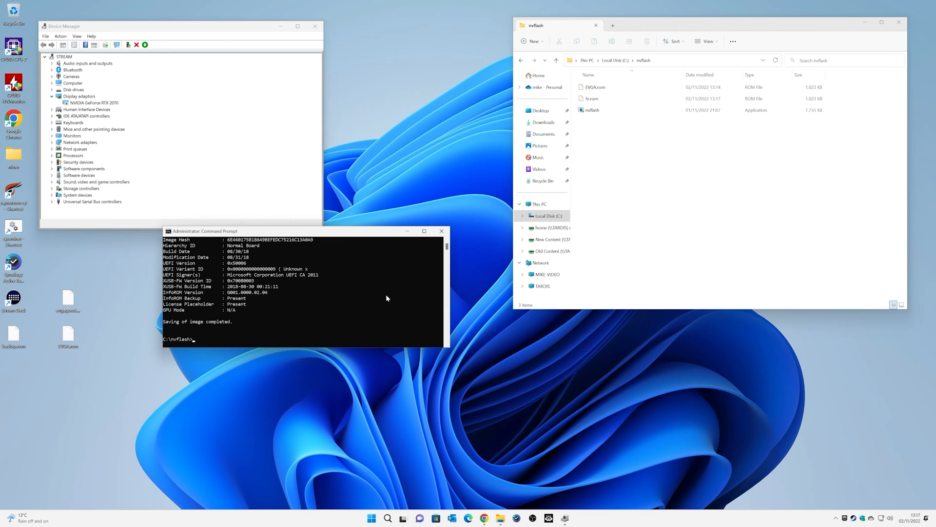
mouse_move(358, 323)
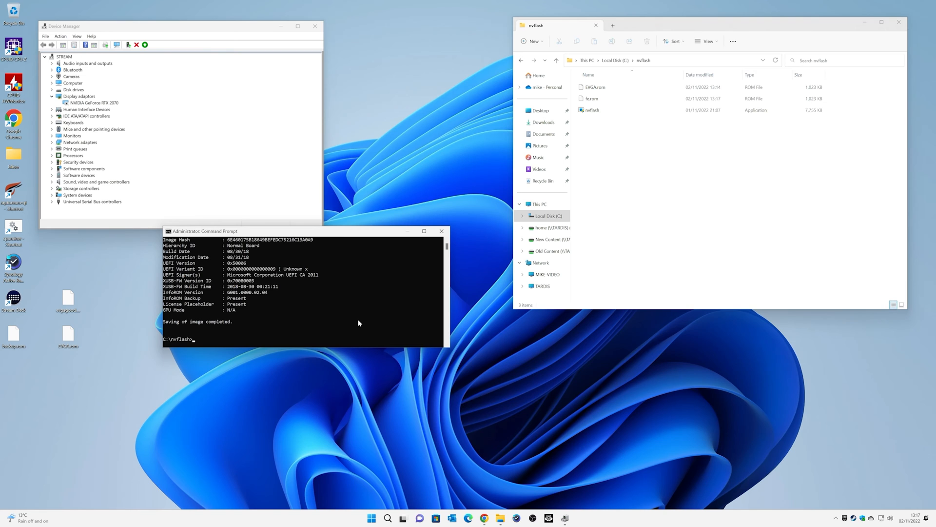
- Enter nvflash --protectoff, inserting the missing c, to remove the EEPROM write protection
type("nvflash")
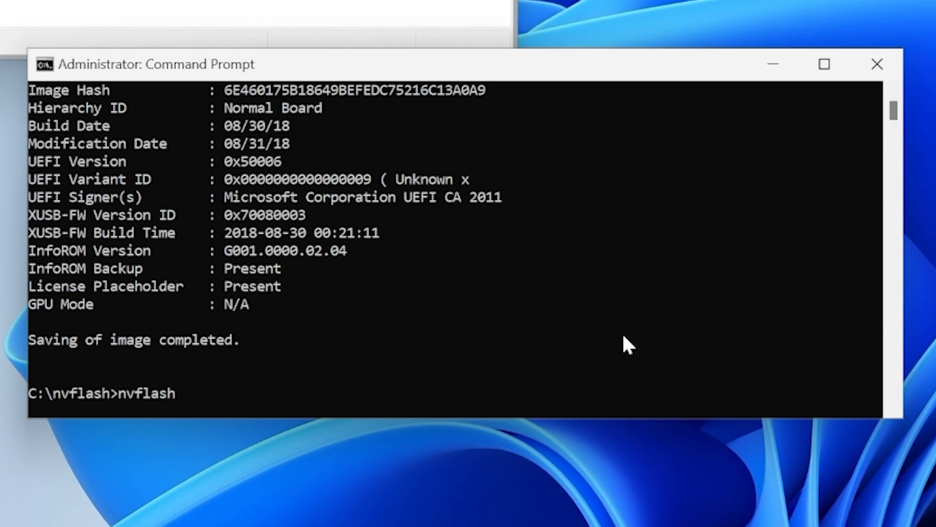
type("--")
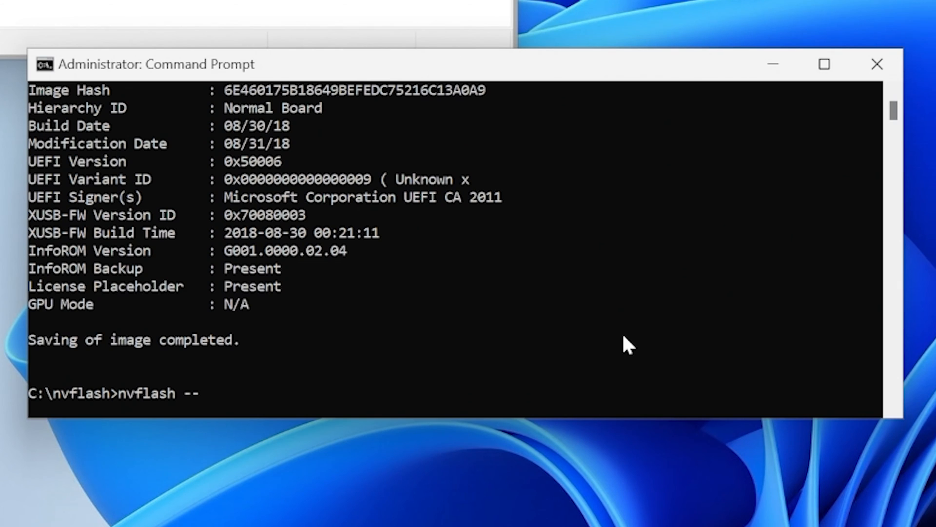
type("p")
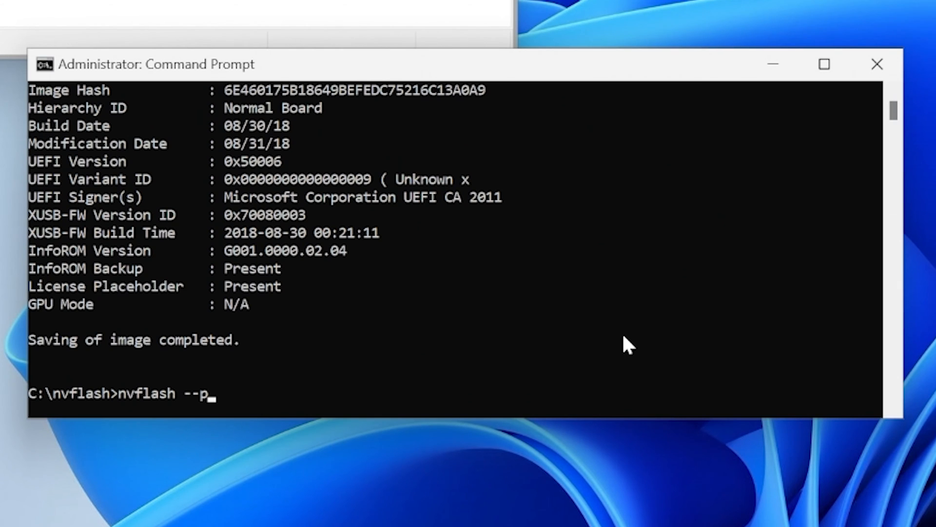
type("rote")
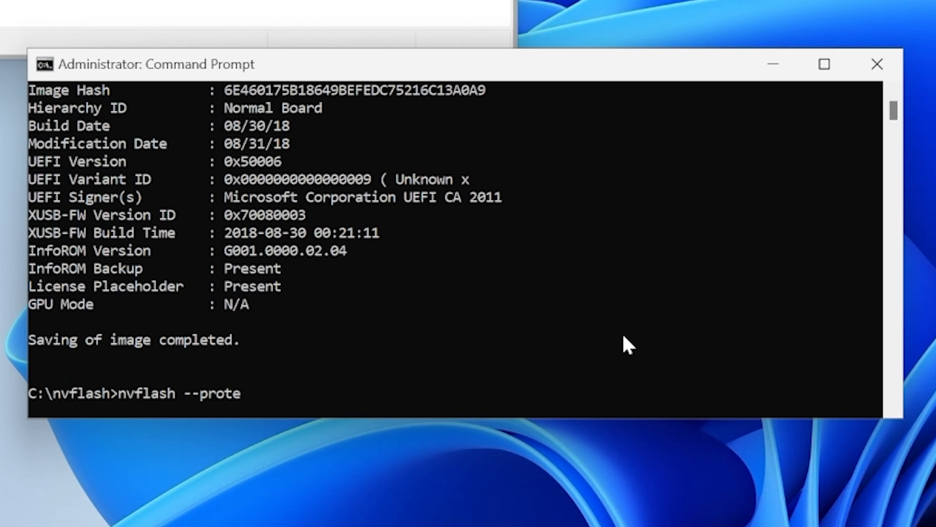
type("toff")
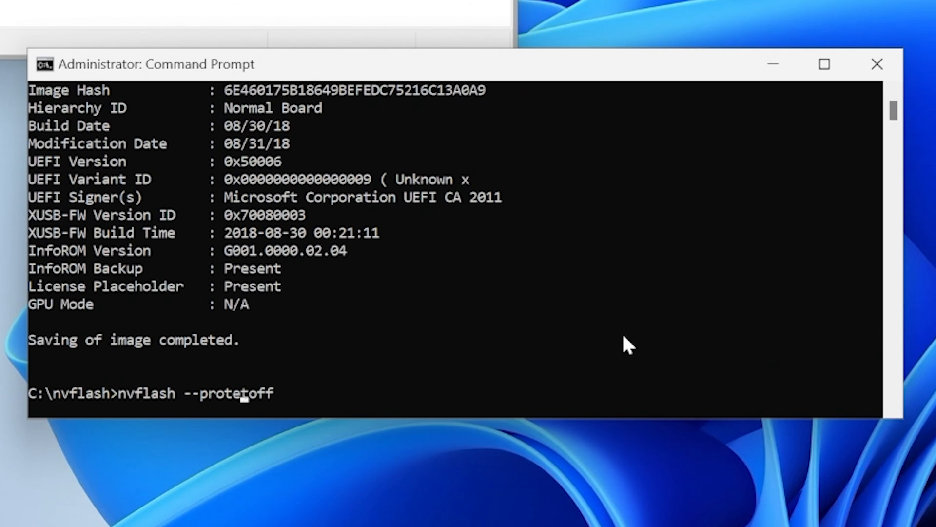
type("c")
type("nvflash")
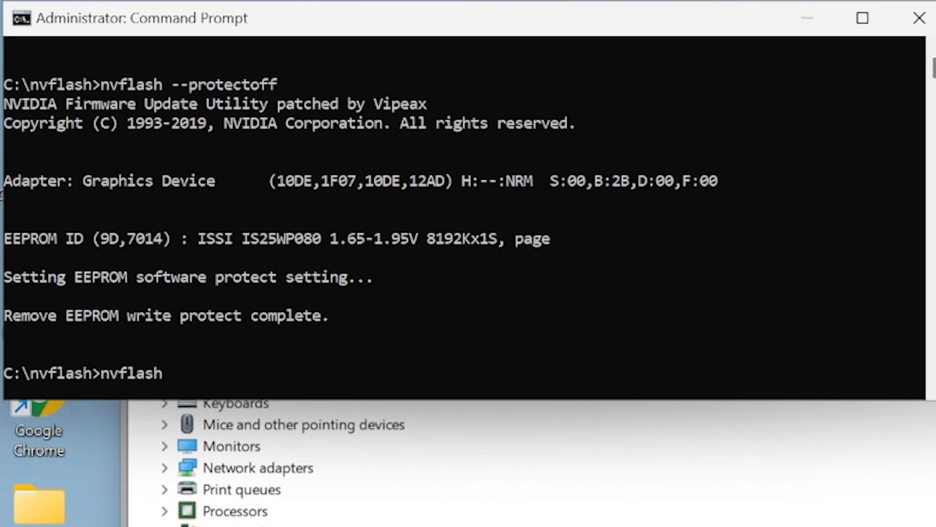
- Run nvflash -6 EVGA.rom to flash the EVGA image with ID mismatch override
type("-")
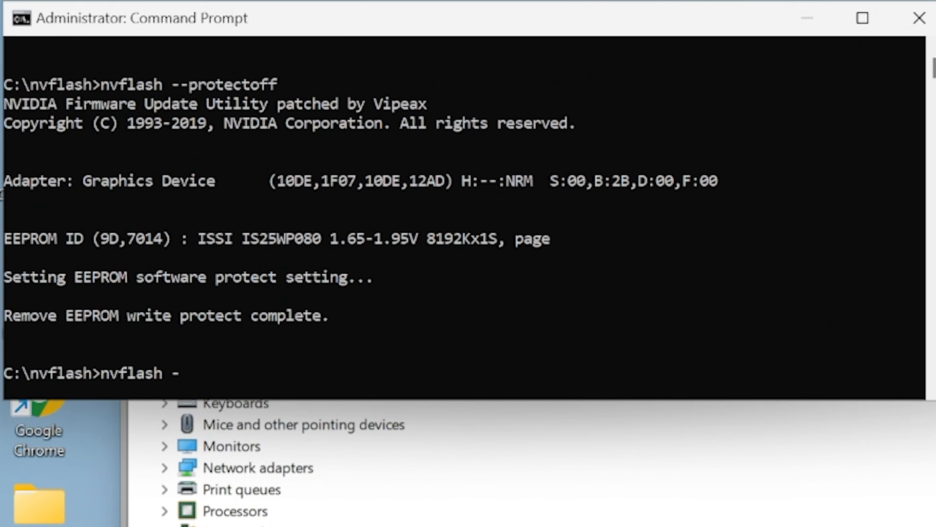
type("6")
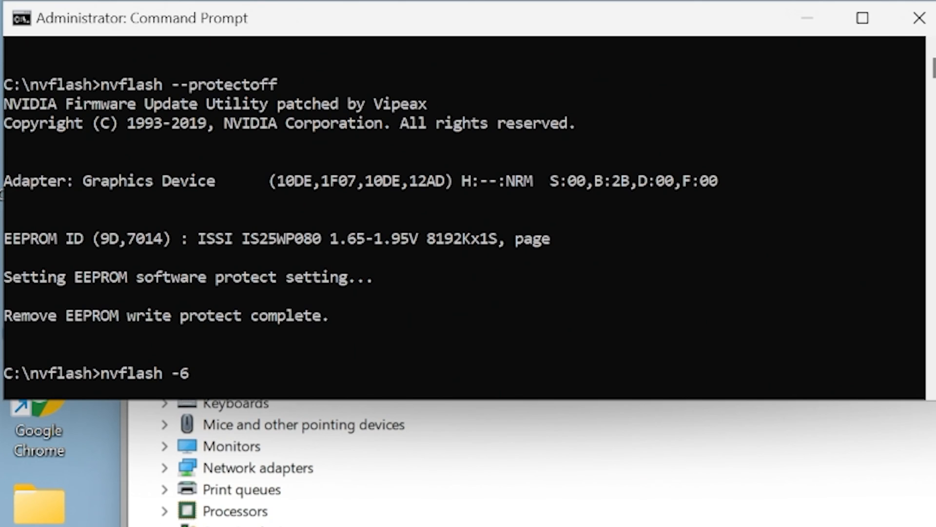
type("EVGA")
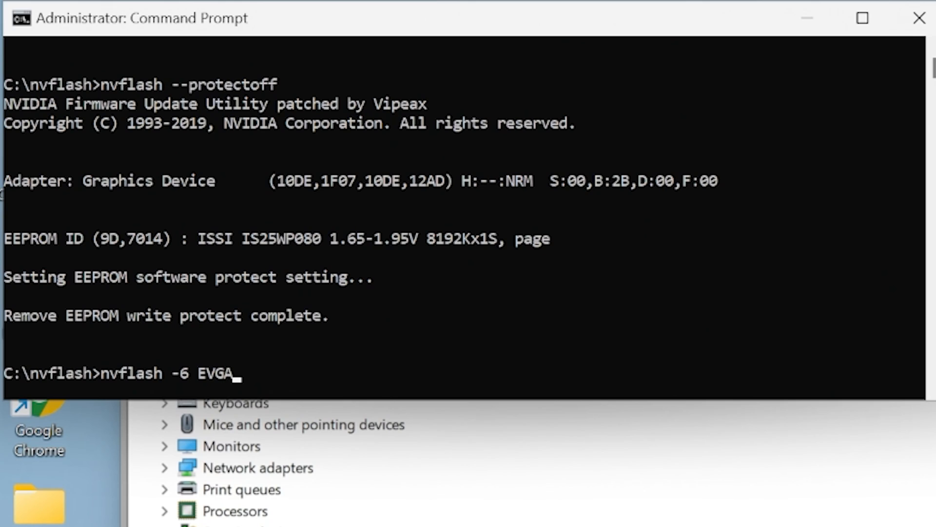
type(".rom")
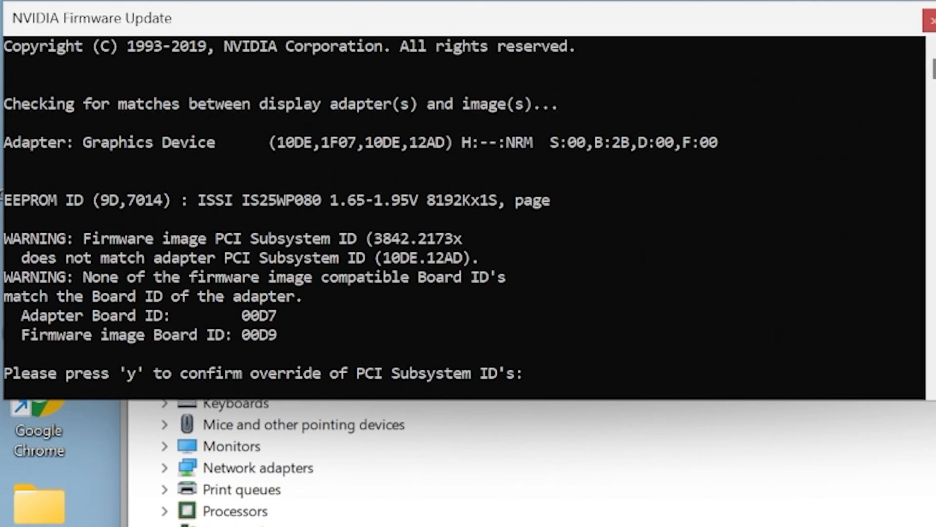
- Answer y, YES and y to override subsystem and board IDs and write firmware 90.06.0B.00.B0
key("y")
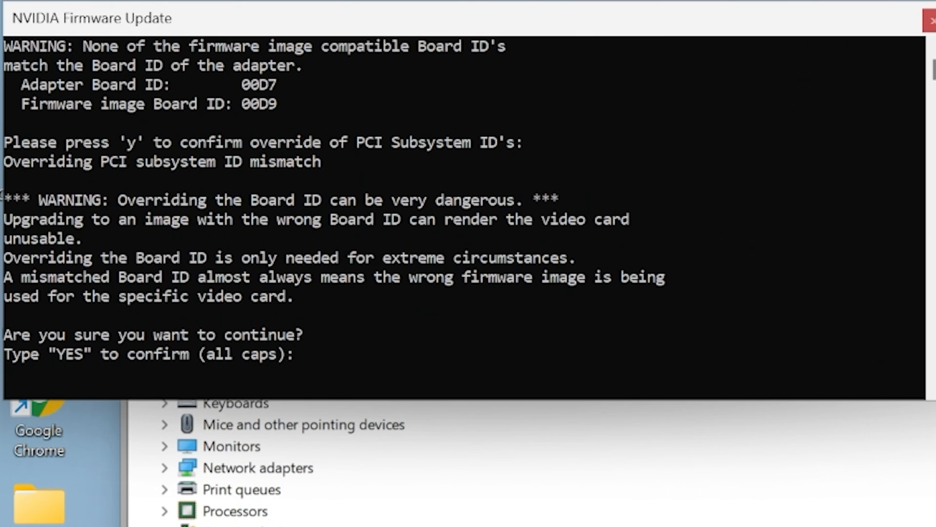
type("YES")
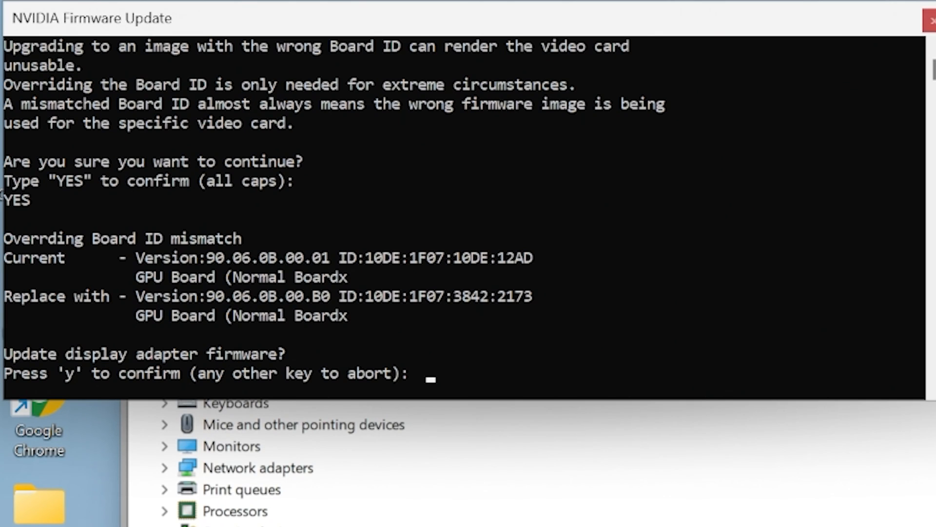
key("y")
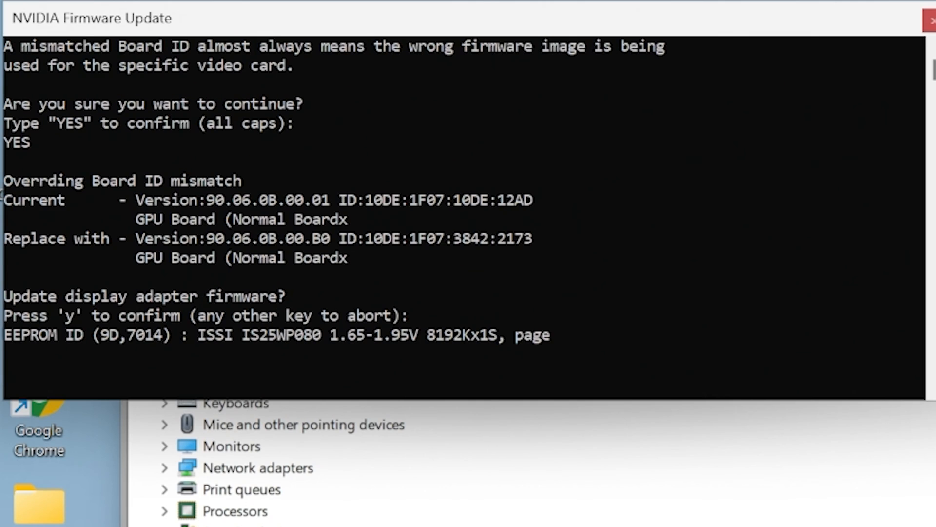
key("y")
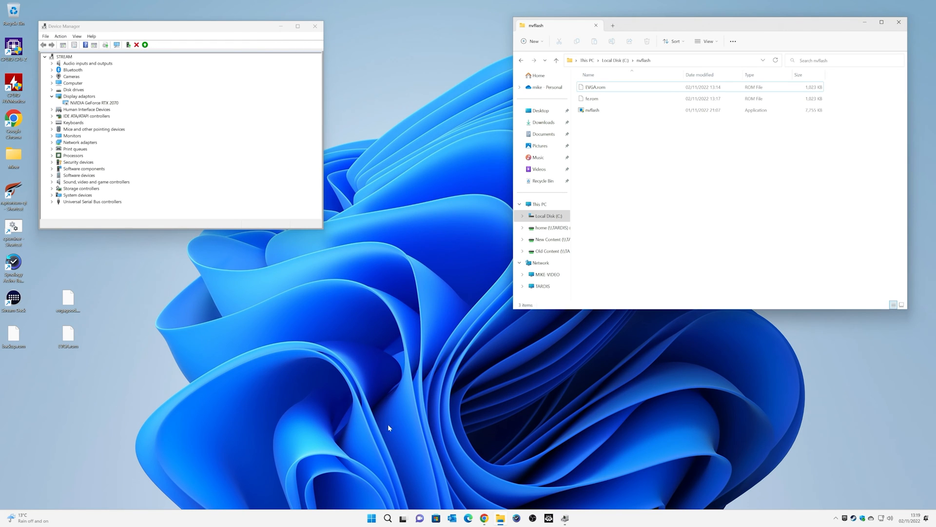
- Clear the open windows off the desktop
left_click(371, 518)
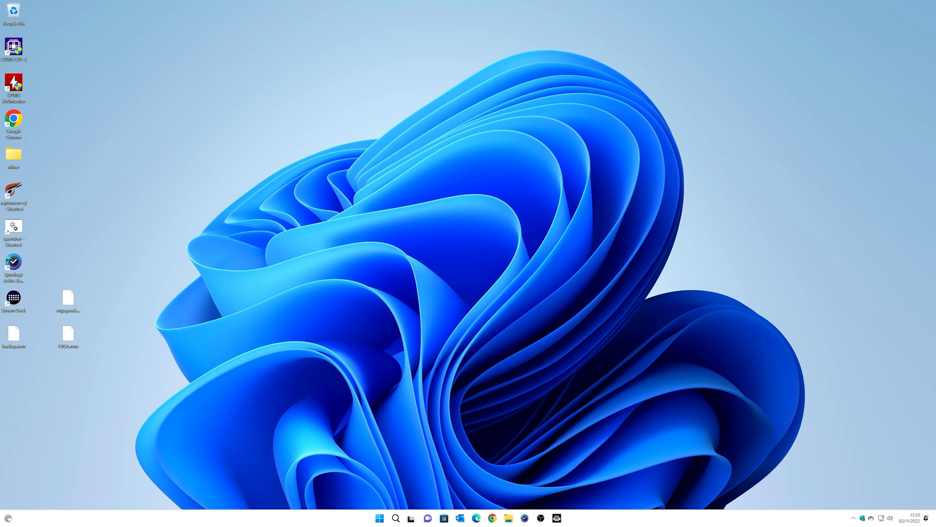
mouse_move(434, 399)
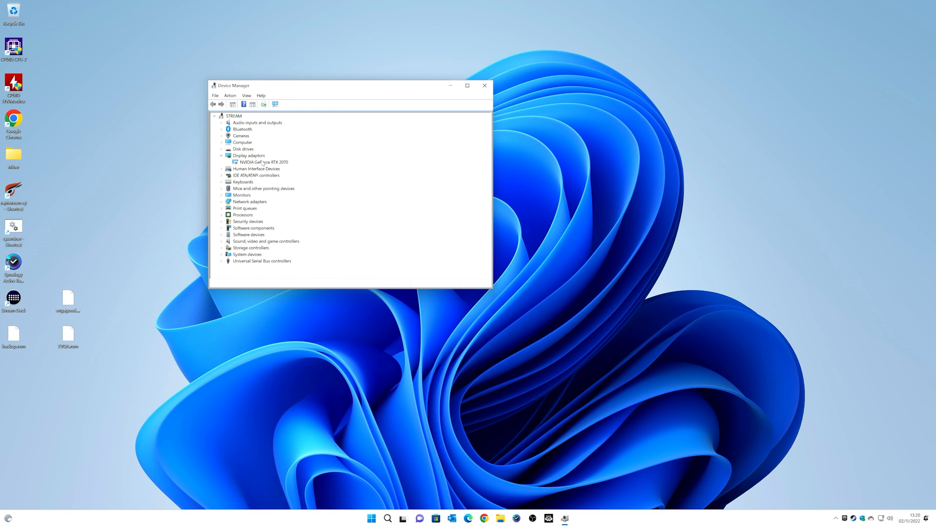
- Re-enable the NVIDIA GeForce RTX 2070 through its Properties and the Enable Device wizard
double_click(263, 162)
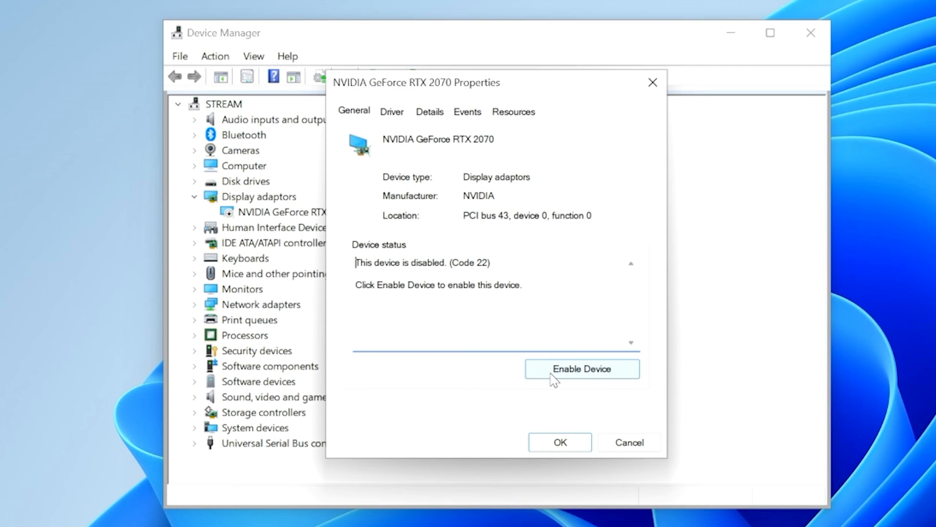
left_click(581, 368)
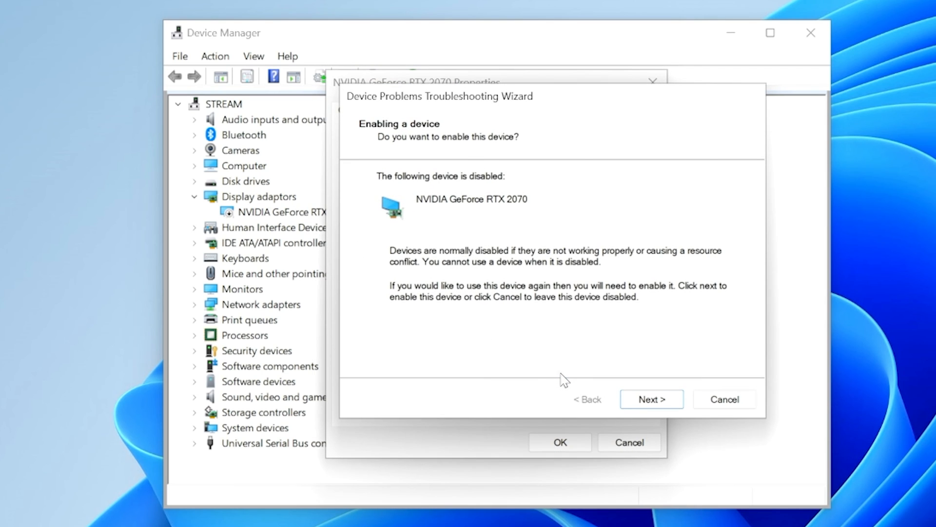
left_click(651, 399)
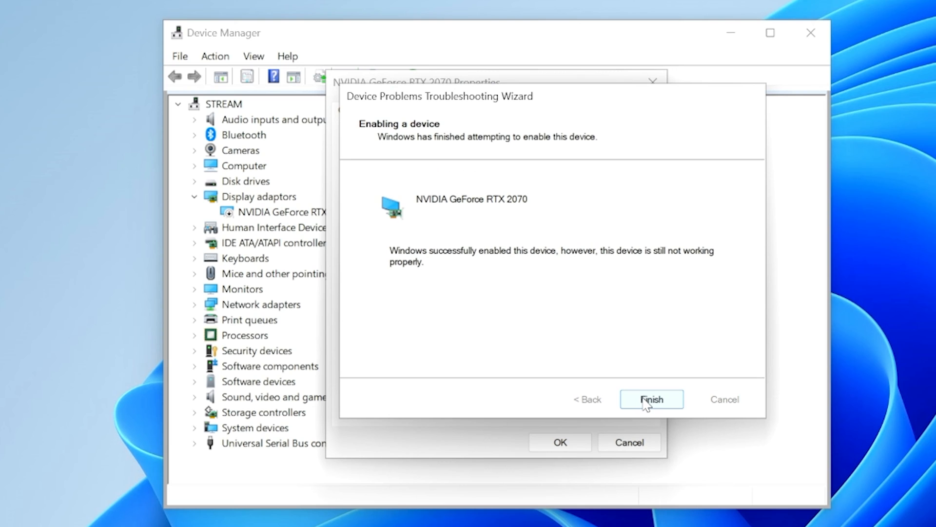
left_click(651, 399)
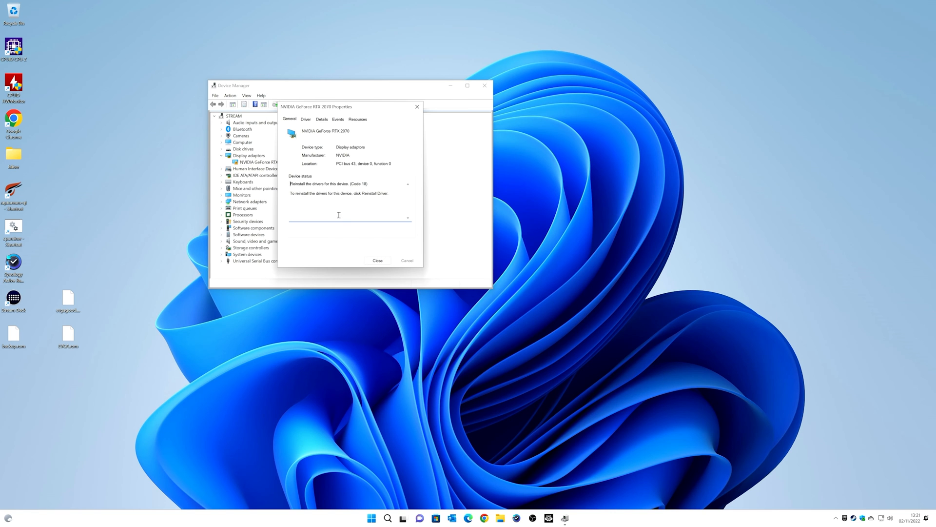
left_click(377, 260)
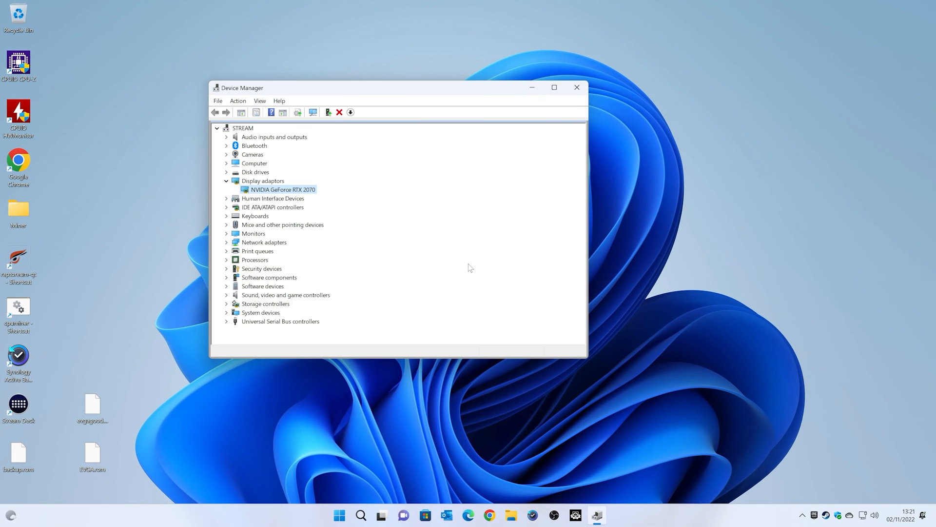
mouse_move(261, 198)
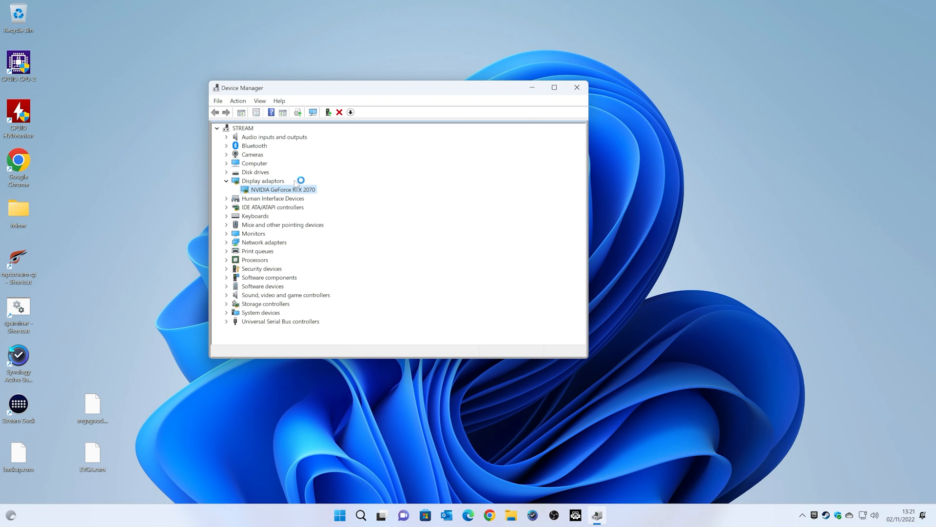
left_click(575, 87)
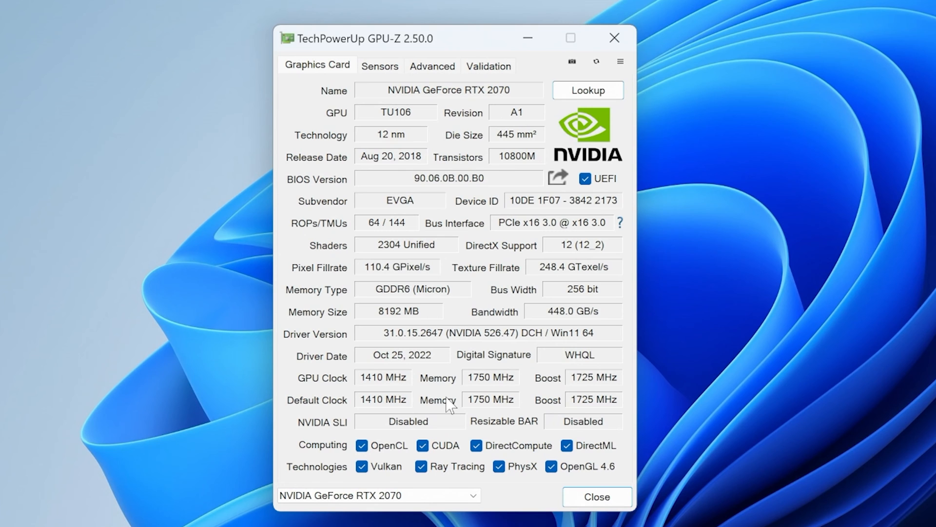
mouse_move(439, 287)
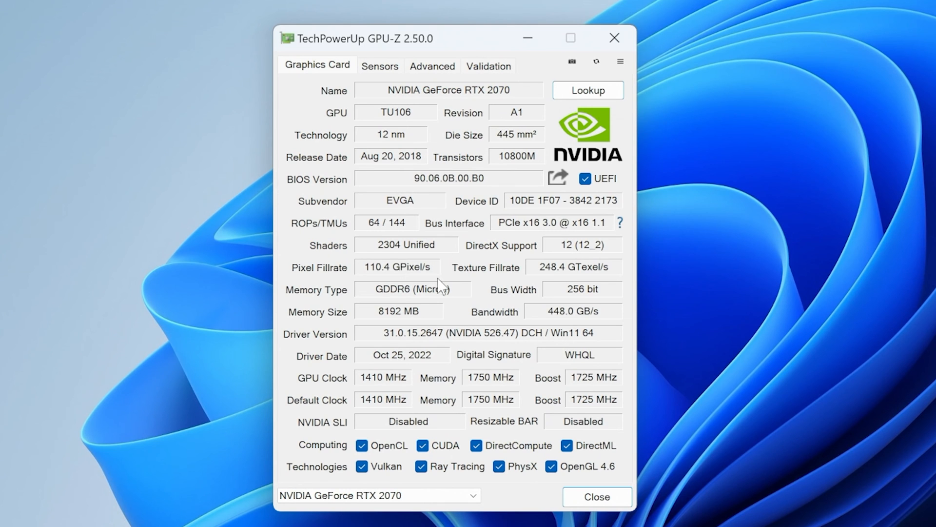
mouse_move(341, 229)
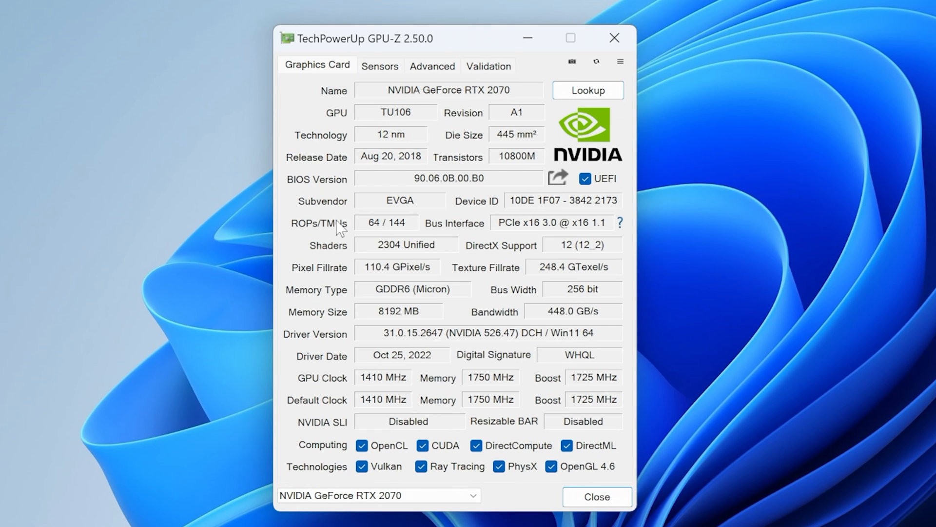
mouse_move(399, 200)
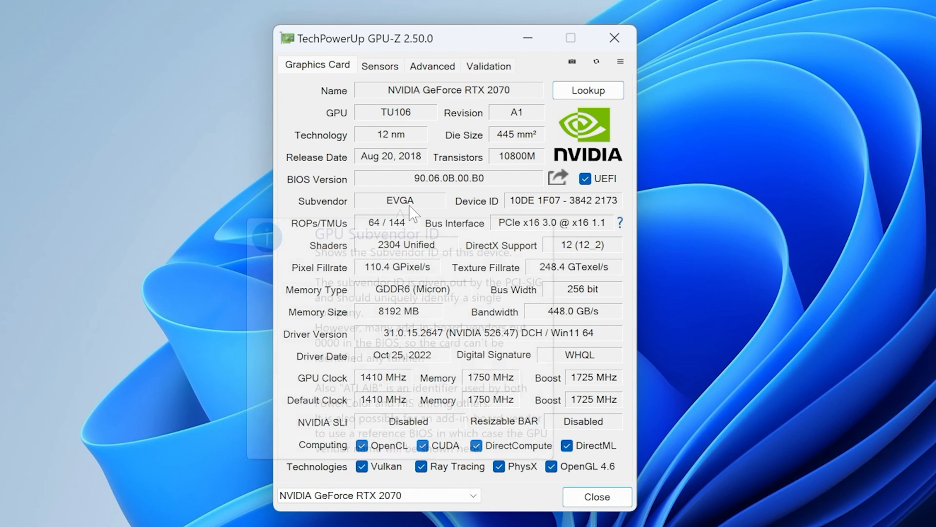
mouse_move(483, 210)
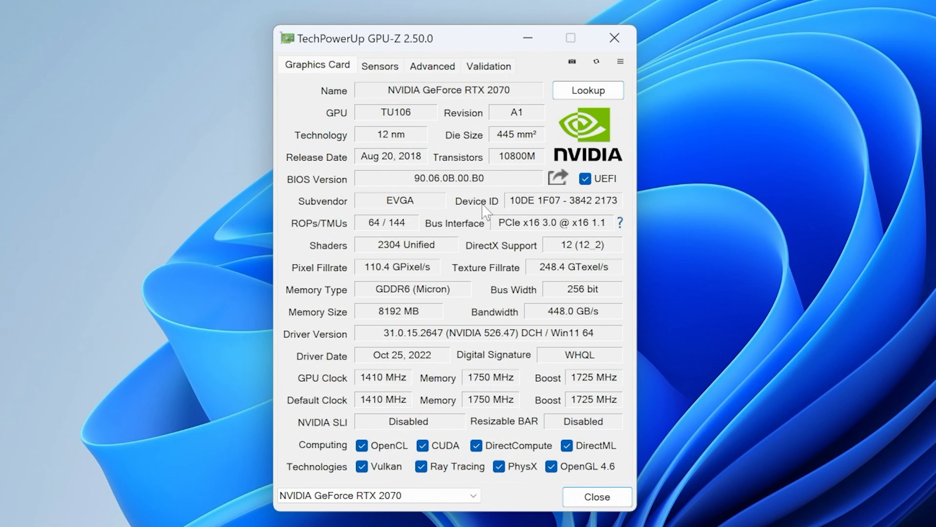
mouse_move(505, 396)
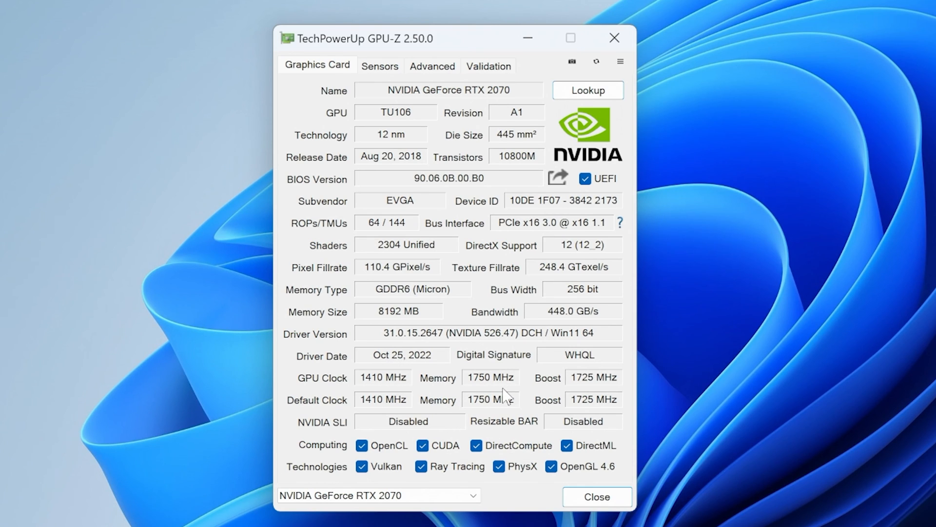
mouse_move(508, 404)
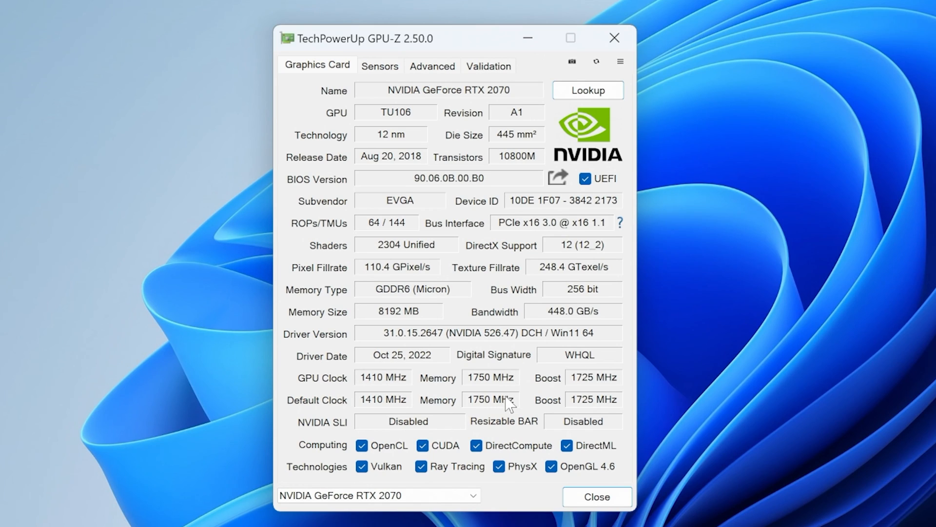